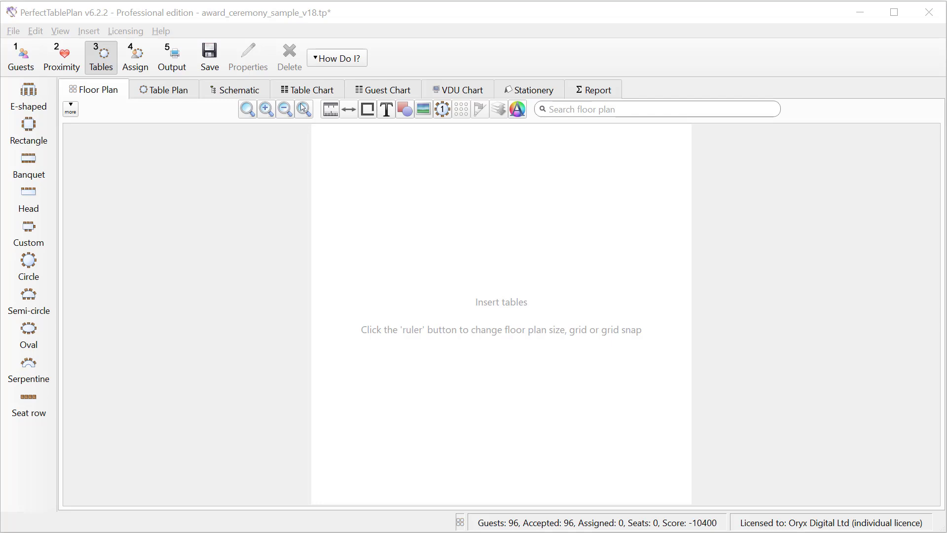
# Step: Resize the floor plan to 12.00 metres across by 9.00 metres down, keeping units as Metres
pyautogui.click(20, 57)
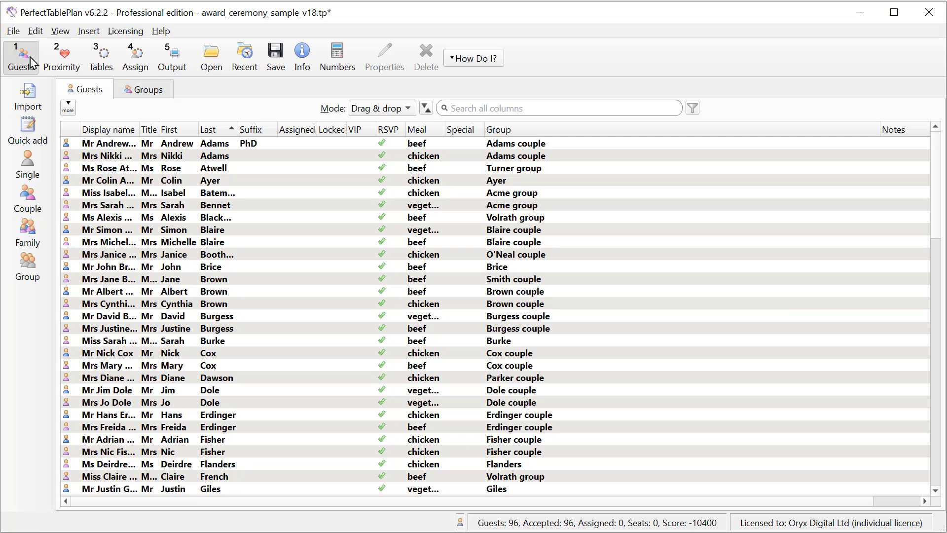
pyautogui.click(101, 56)
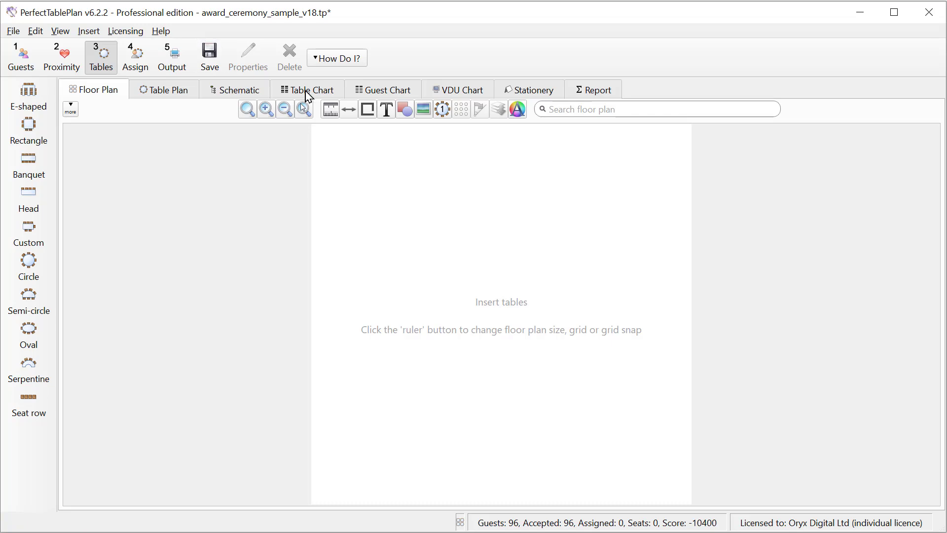
pyautogui.click(330, 109)
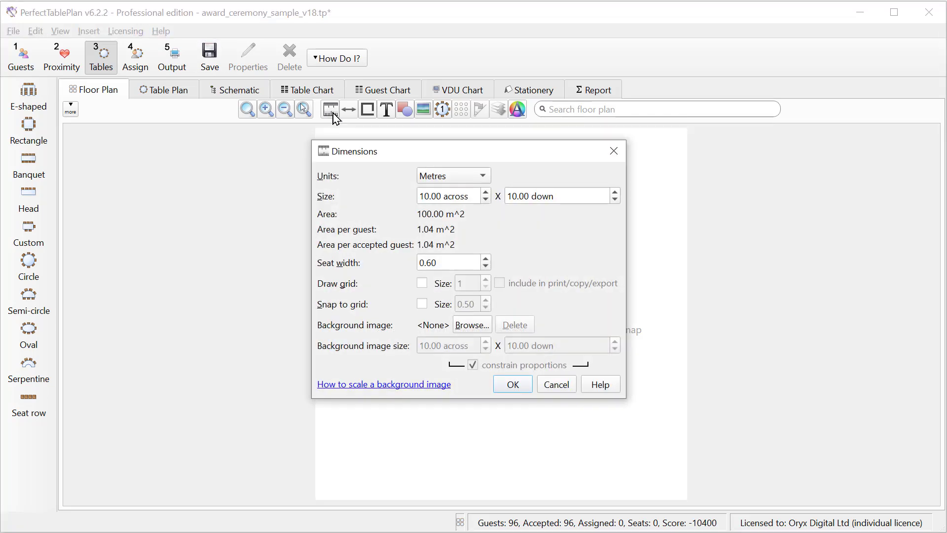
pyautogui.click(447, 195)
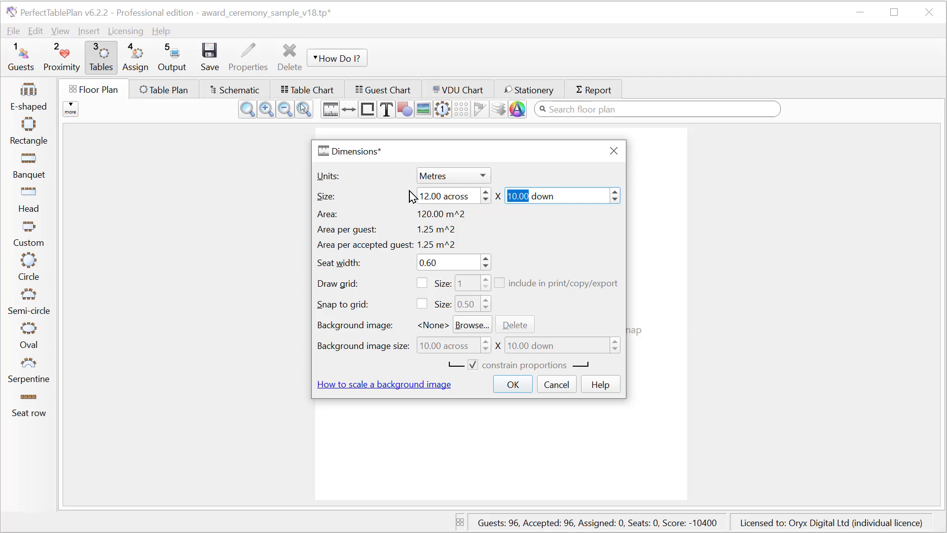
pyautogui.click(452, 175)
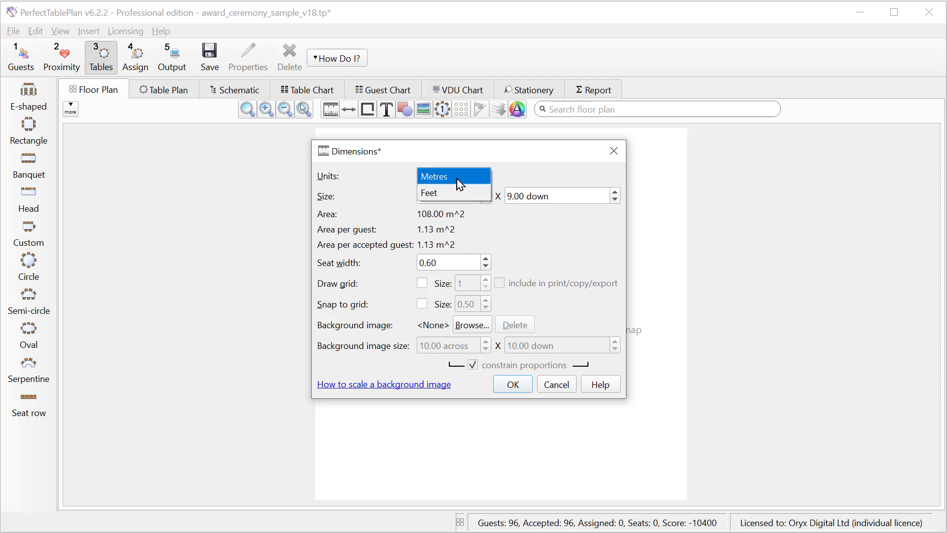
pyautogui.click(434, 175)
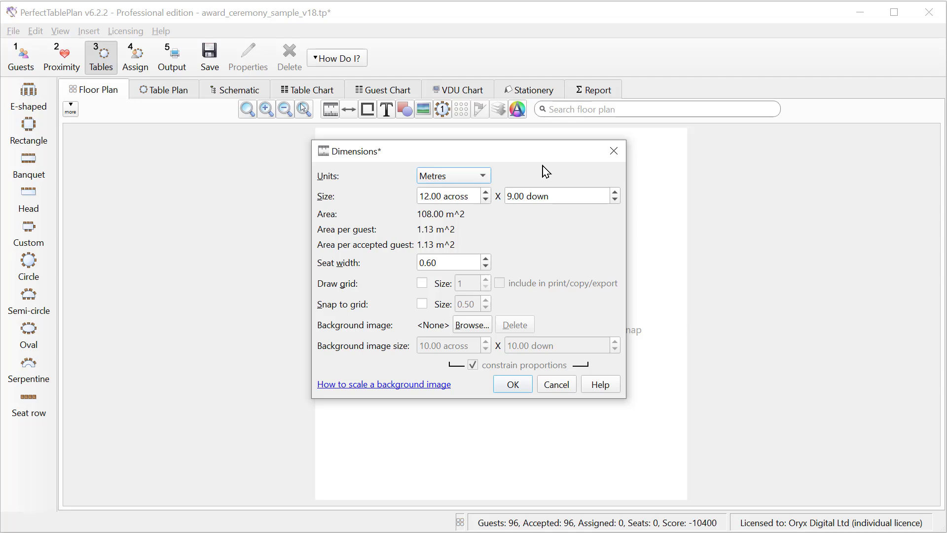
pyautogui.click(512, 384)
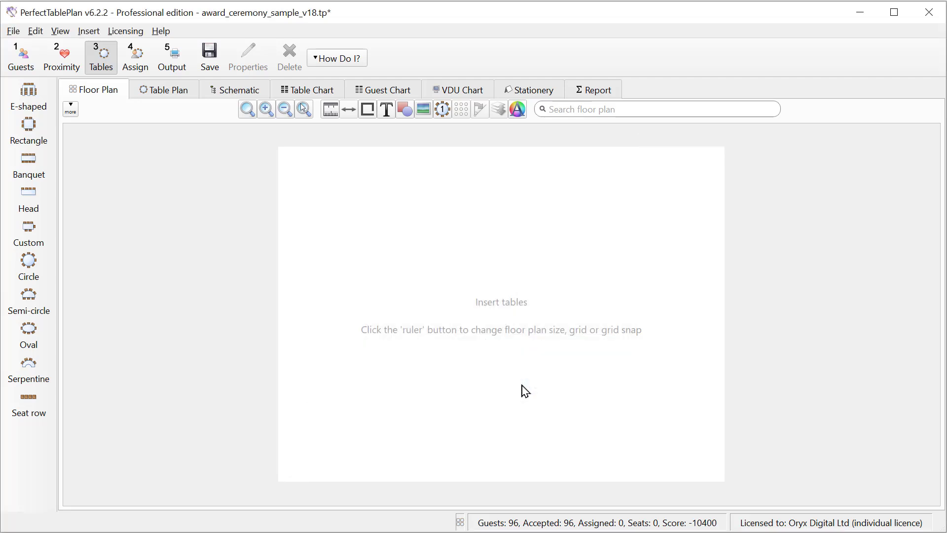
# Step: Add twelve round tables with 8 seats each, giving 96 seats
pyautogui.click(29, 260)
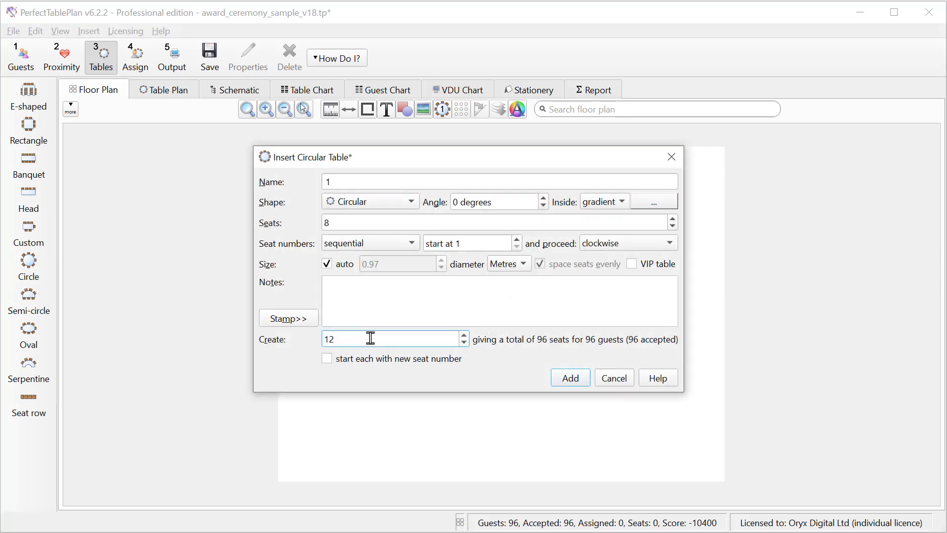
pyautogui.moveTo(552, 351)
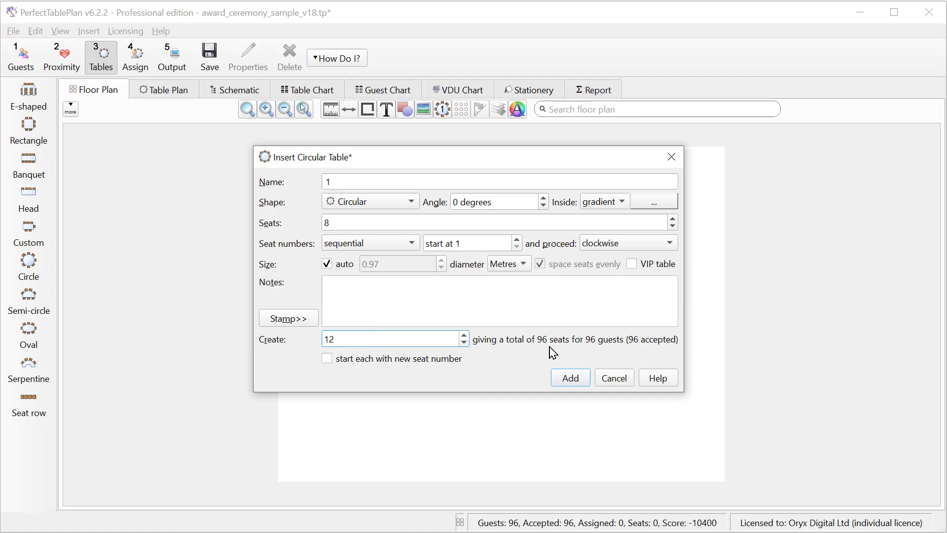
pyautogui.moveTo(606, 348)
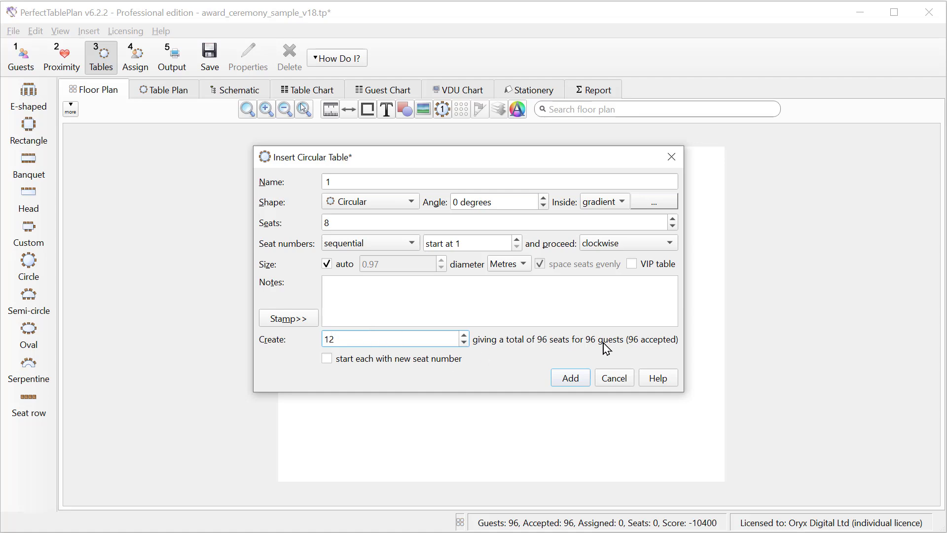
pyautogui.click(568, 378)
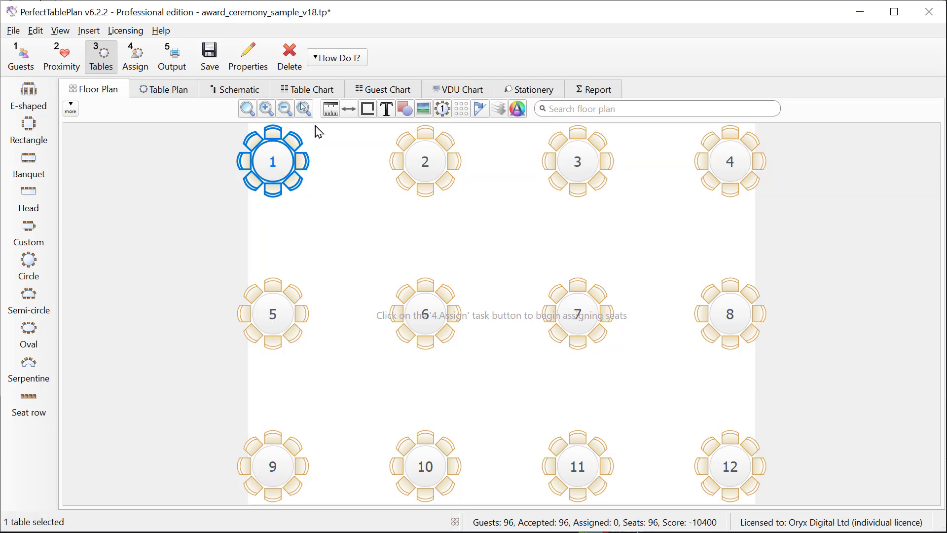
# Step: Turn on Draw grid and Snap to grid, then snap all existing tables onto the grid
pyautogui.click(330, 108)
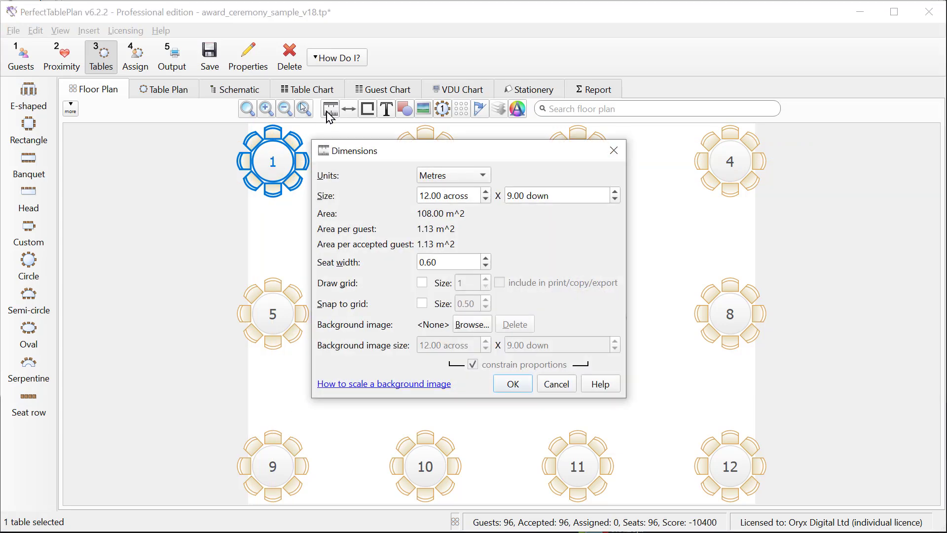
pyautogui.moveTo(422, 308)
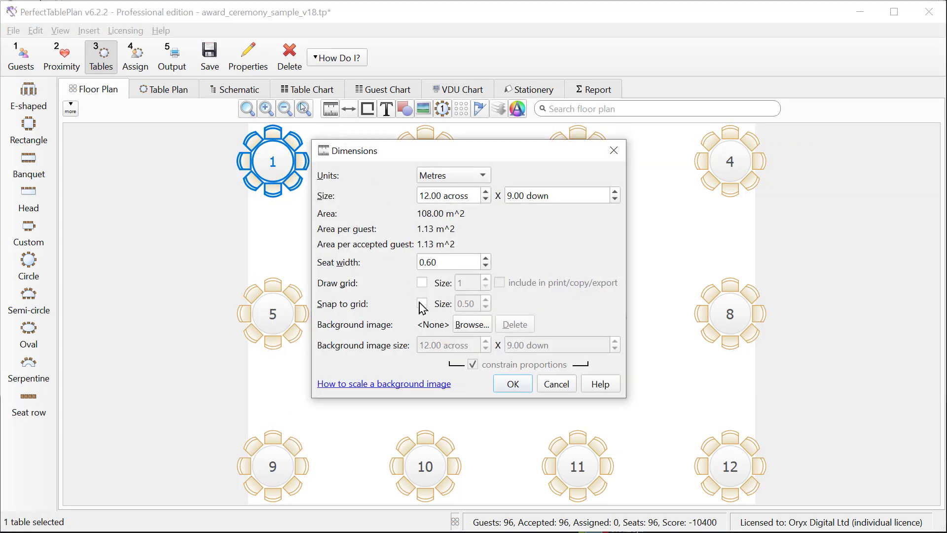
pyautogui.click(422, 303)
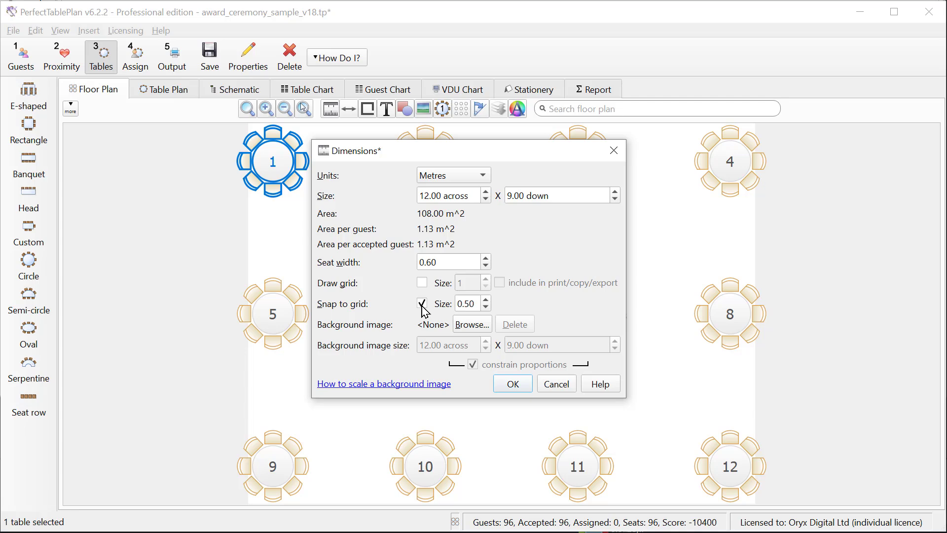
pyautogui.click(422, 282)
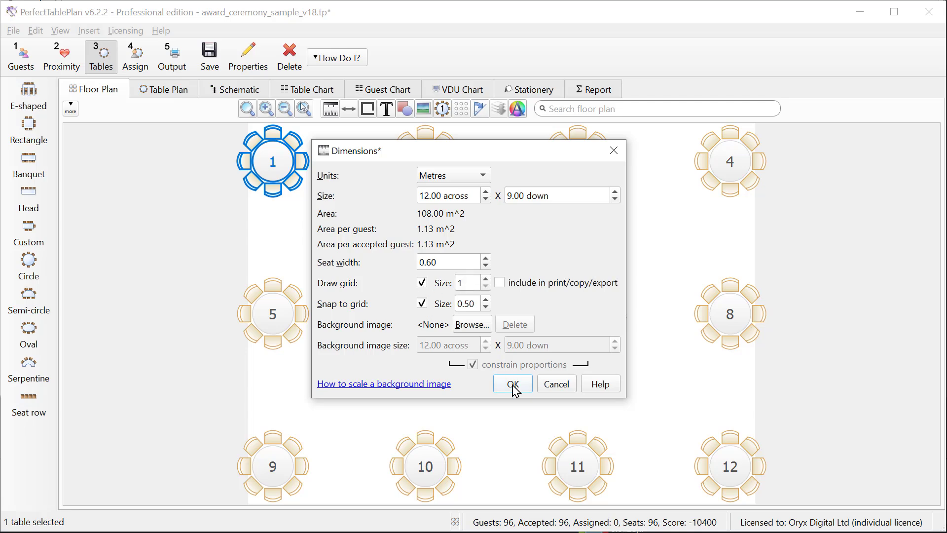
pyautogui.click(512, 384)
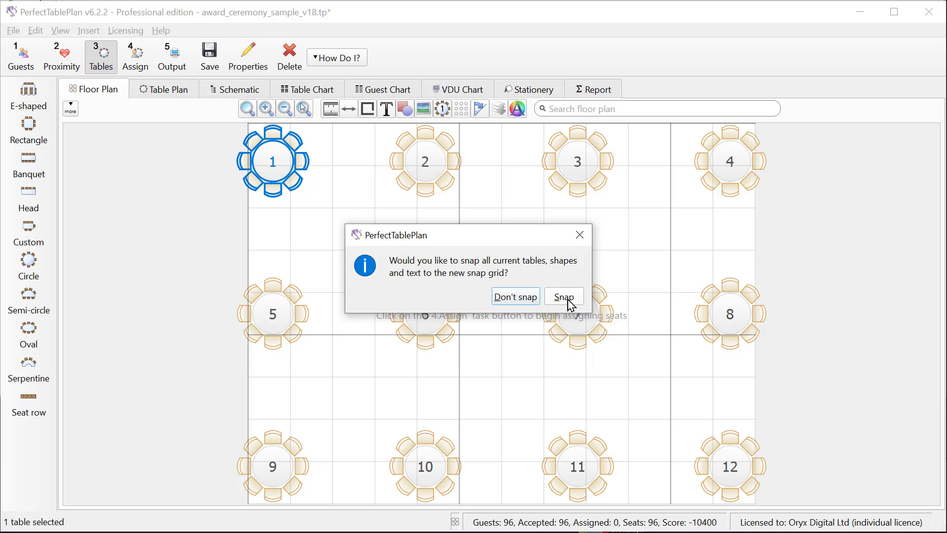
pyautogui.click(562, 296)
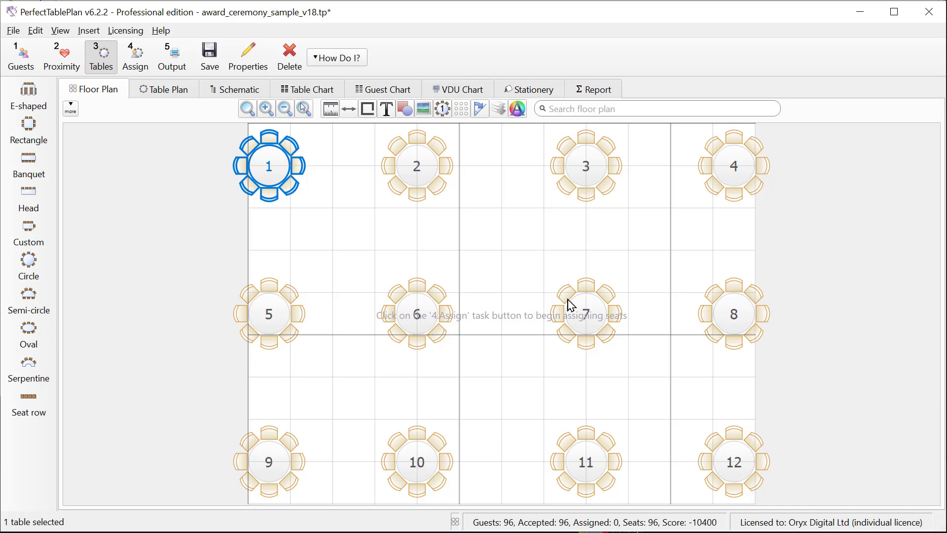
# Step: Drag the table columns leftward so the four columns of three sit evenly spaced
pyautogui.click(269, 462)
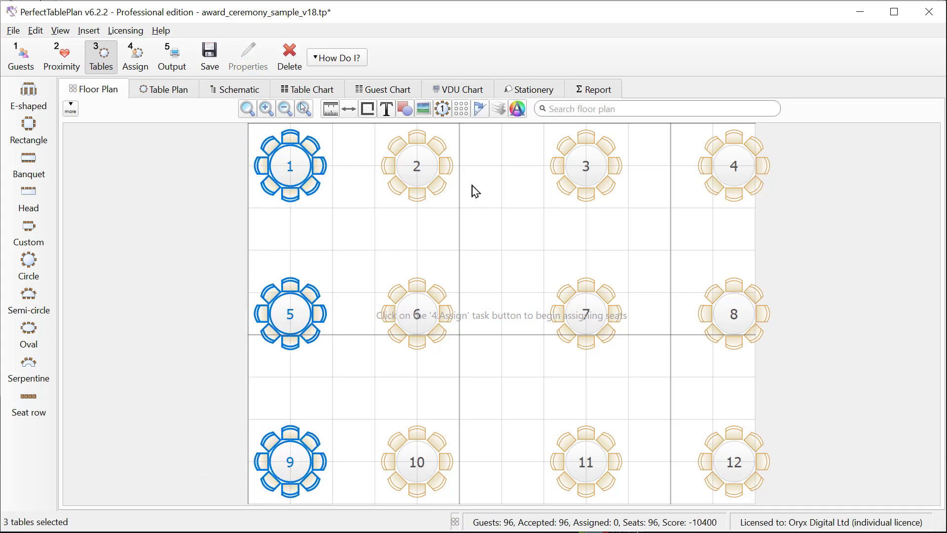
pyautogui.click(416, 462)
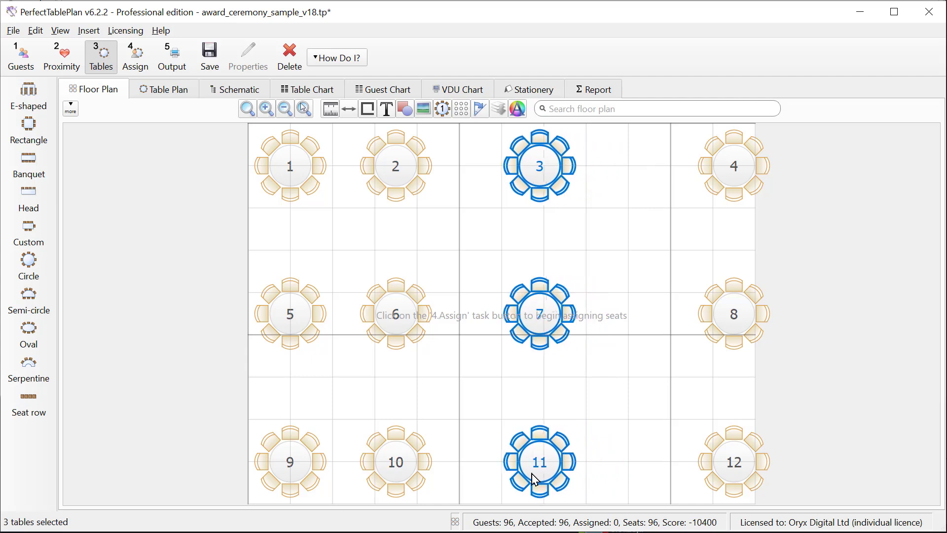
pyautogui.moveTo(539, 463); pyautogui.dragTo(502, 462)
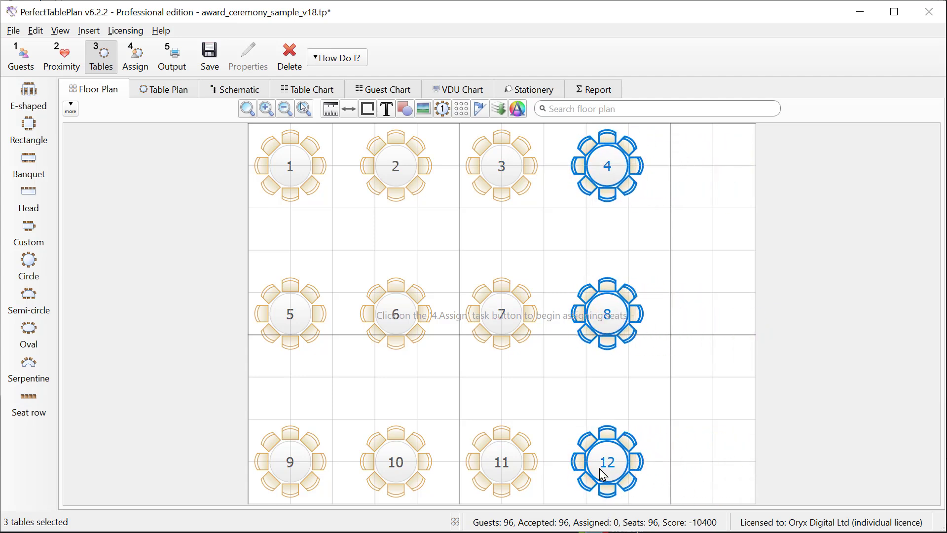
pyautogui.moveTo(754, 504)
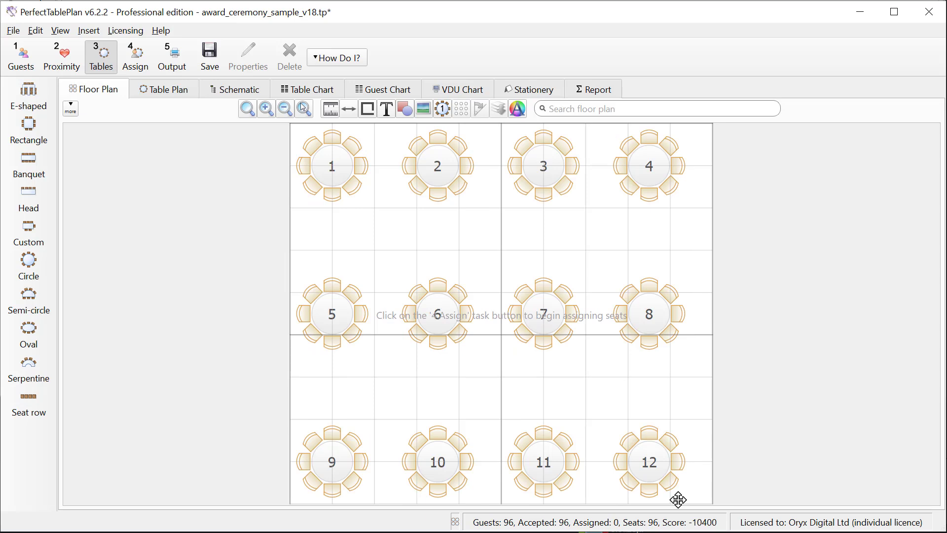
# Step: Reveal the extra display options and show the shaded space circle around each table
pyautogui.click(70, 109)
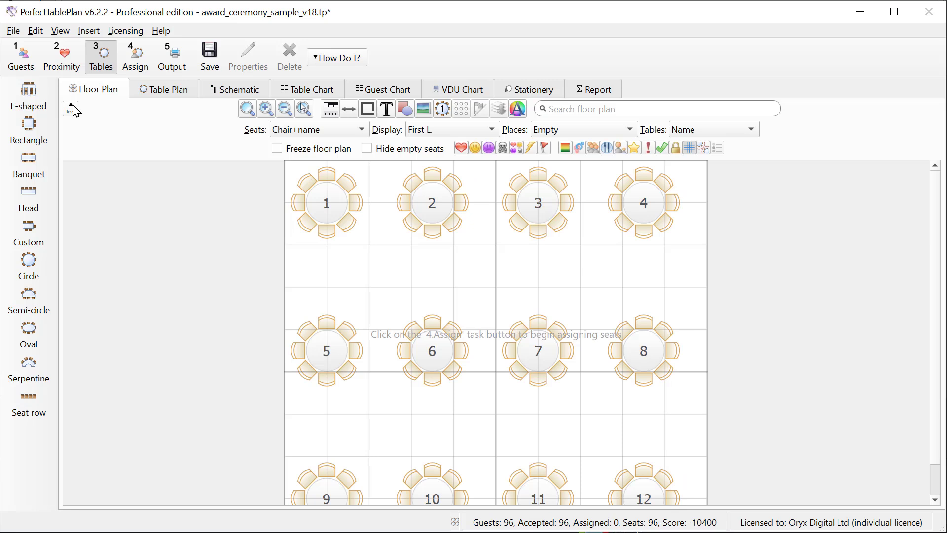
pyautogui.click(702, 147)
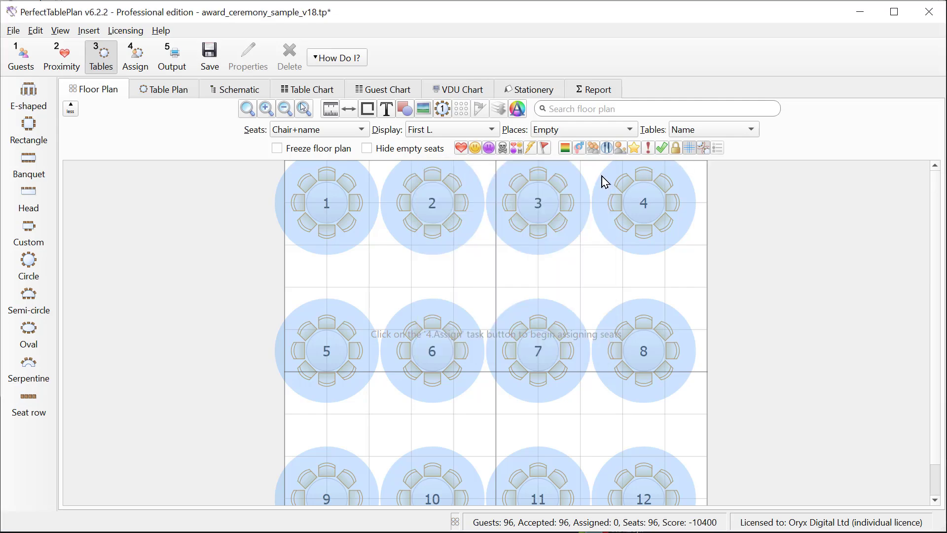
pyautogui.moveTo(696, 164)
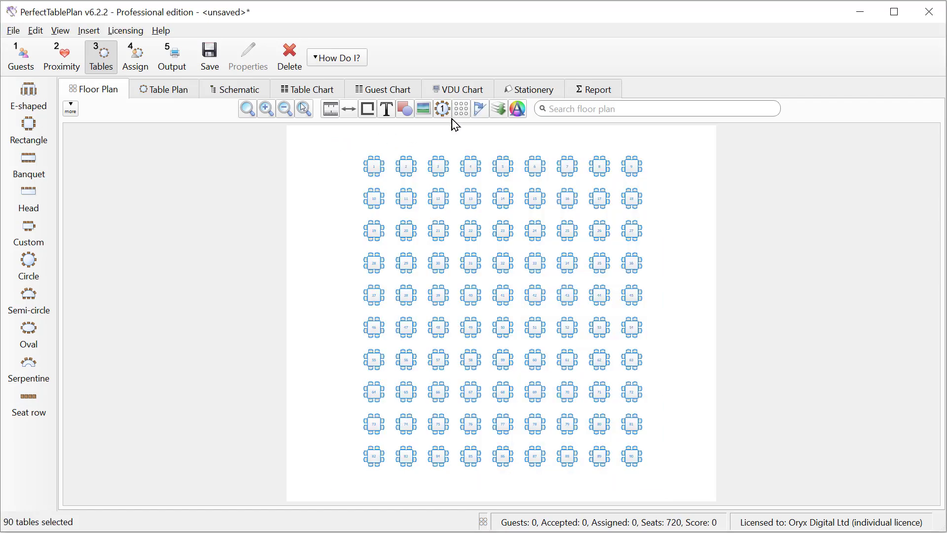
# Step: Lay the tables out in an offset grid of 10 across by 9 down with adjusted spacing
pyautogui.click(460, 109)
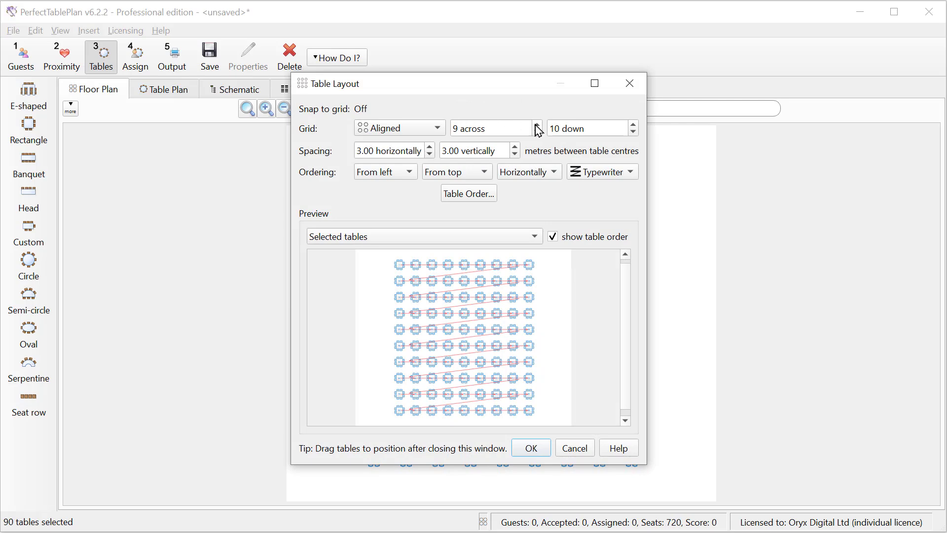
pyautogui.click(535, 124)
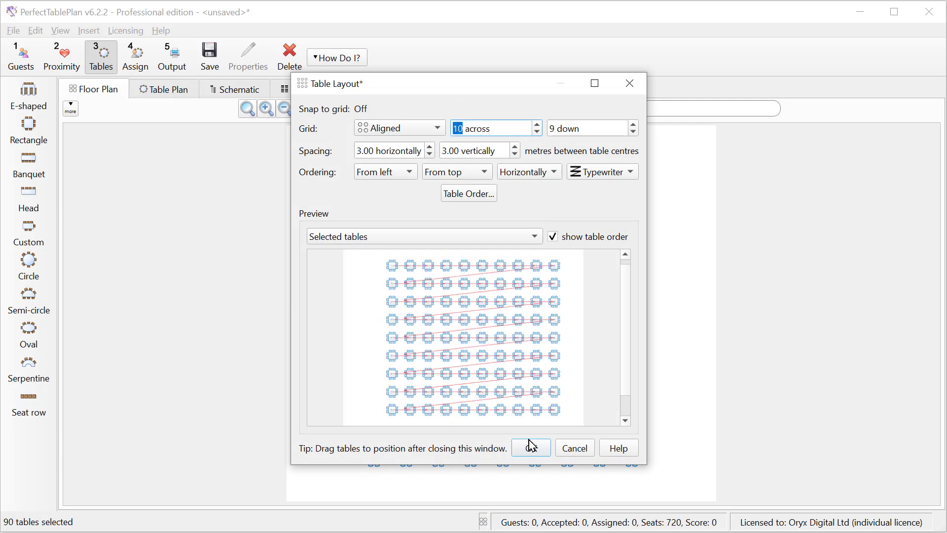
pyautogui.click(530, 447)
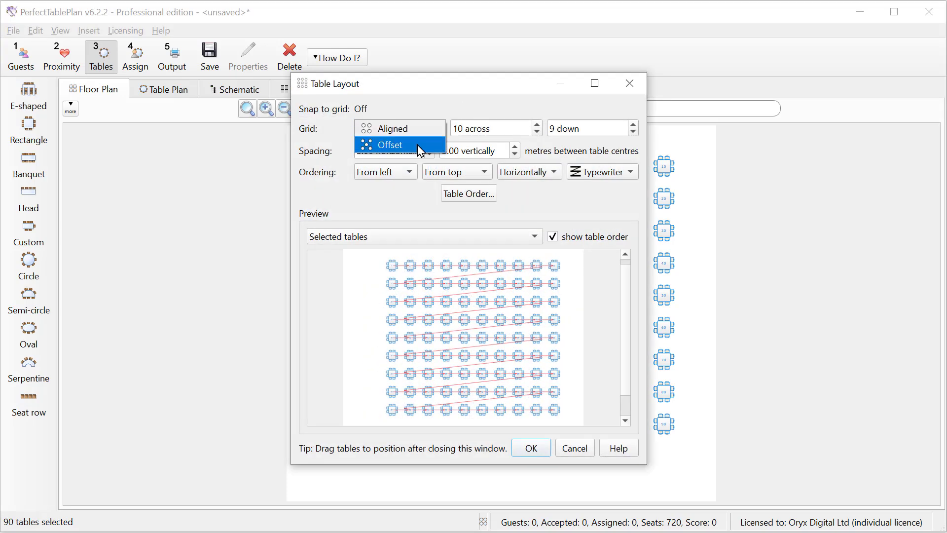
pyautogui.click(394, 144)
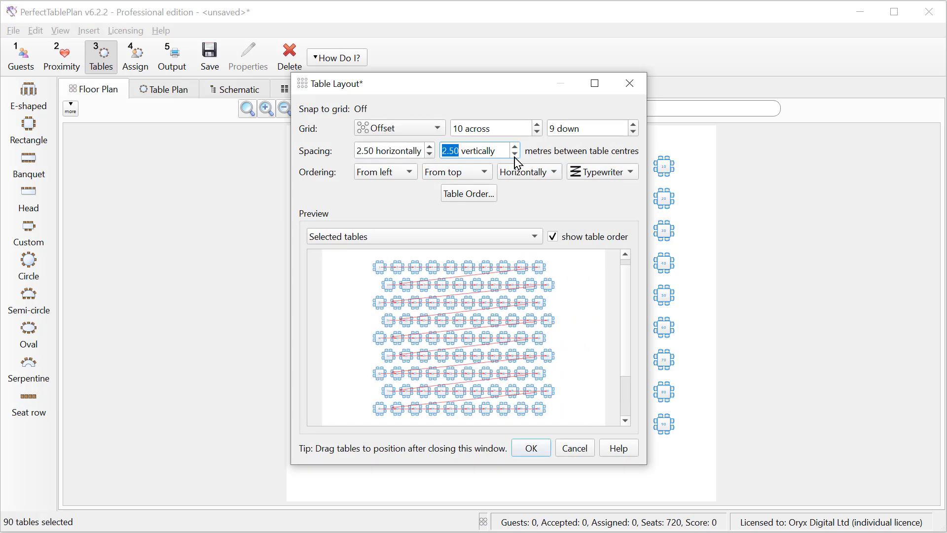
pyautogui.click(530, 447)
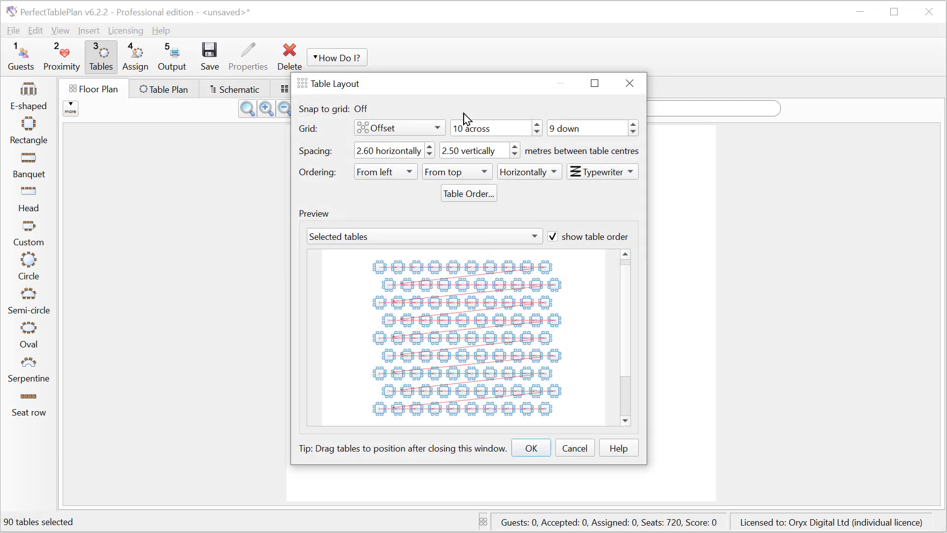
# Step: Number the tables from left and top, horizontally in snake order, and apply the layout
pyautogui.click(602, 172)
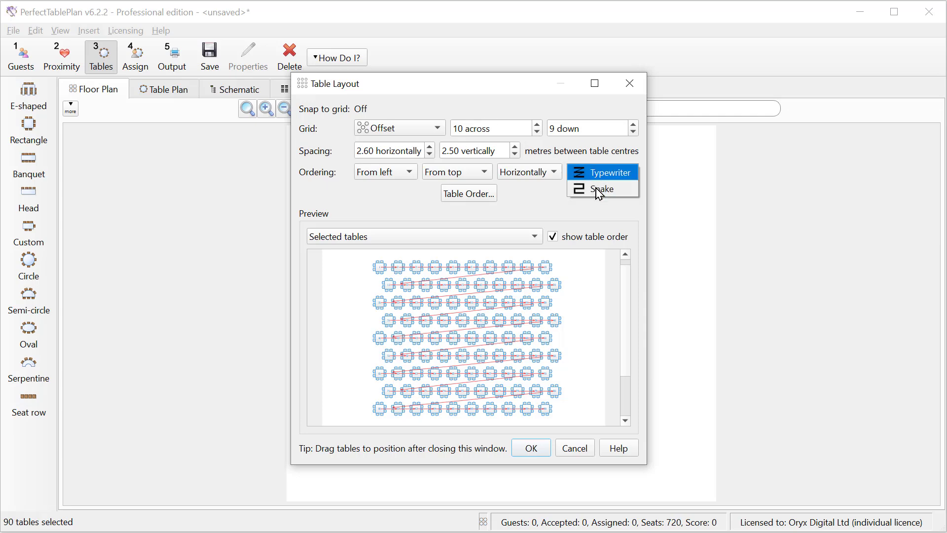
pyautogui.click(602, 188)
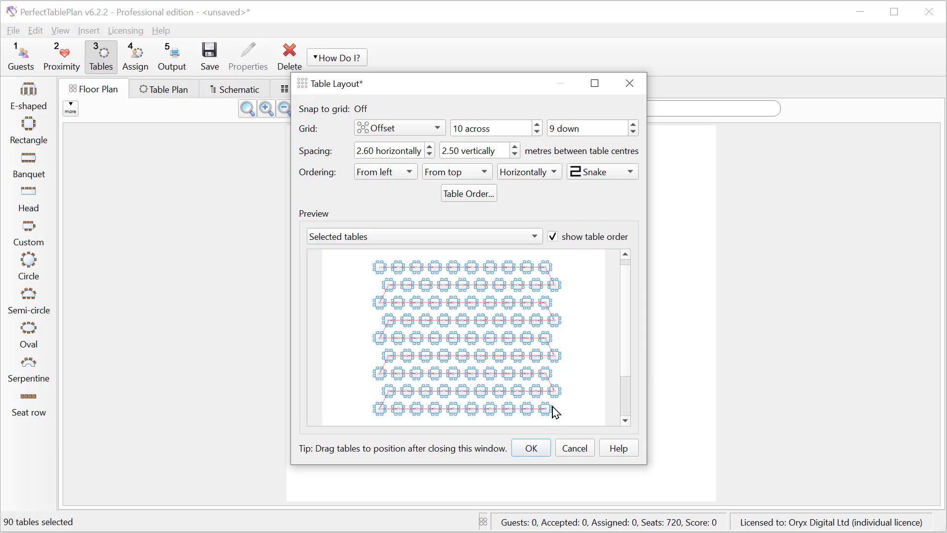
pyautogui.click(530, 448)
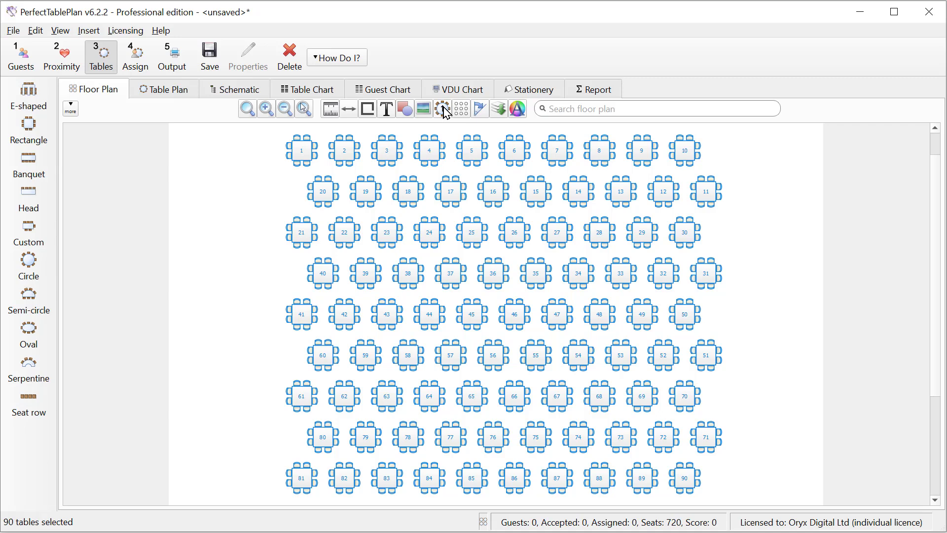
# Step: Renumber tables starting from 81 and rename table 90 to the next number
pyautogui.click(443, 109)
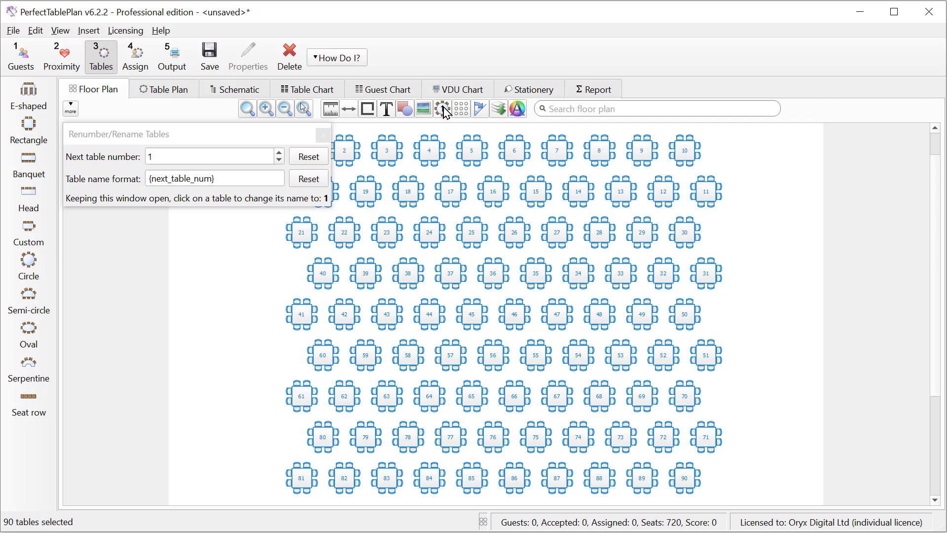
pyautogui.write('81')
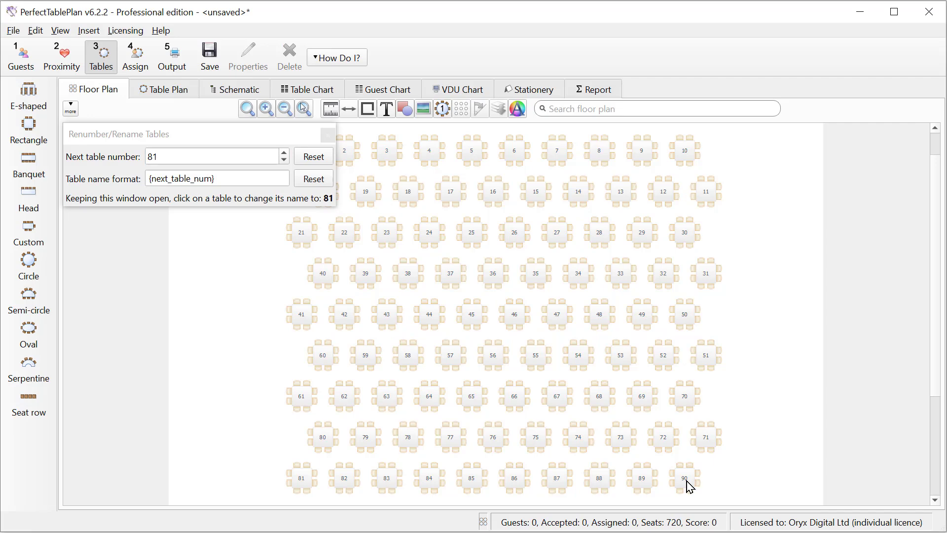
pyautogui.click(641, 478)
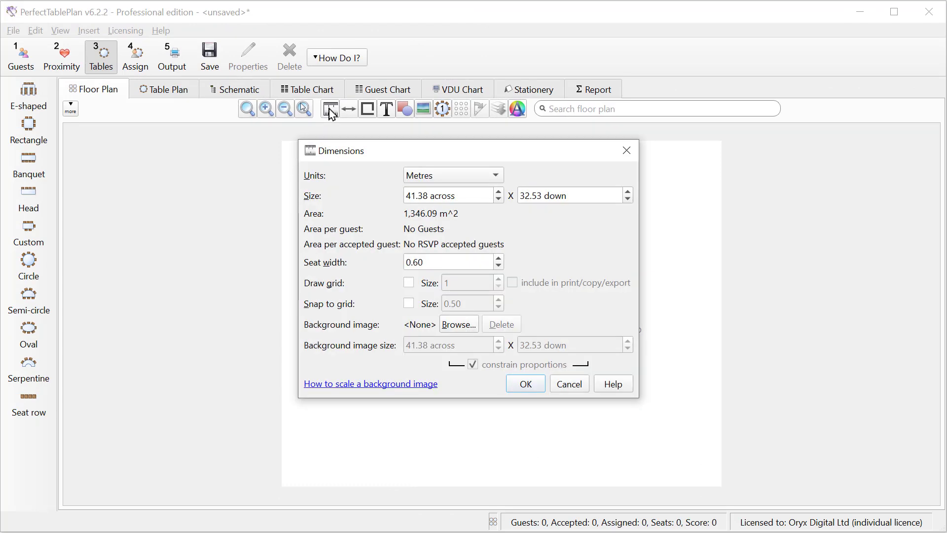
# Step: Load floor-plan-1.png as the floor plan's background image
pyautogui.click(458, 325)
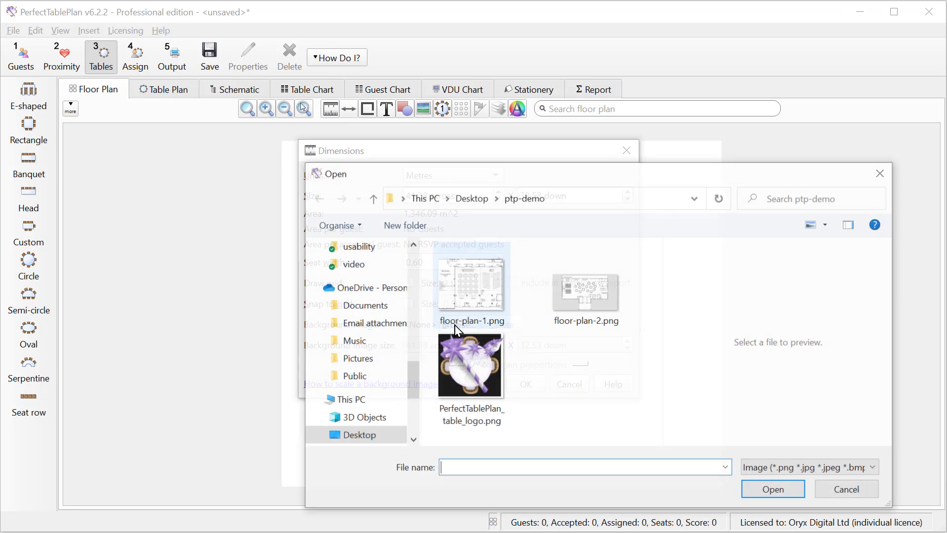
pyautogui.click(471, 284)
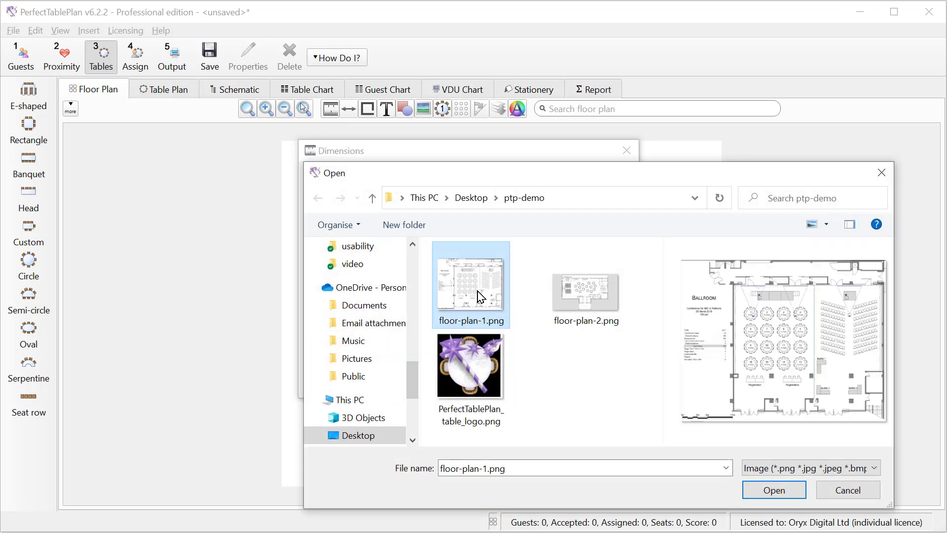
pyautogui.click(774, 490)
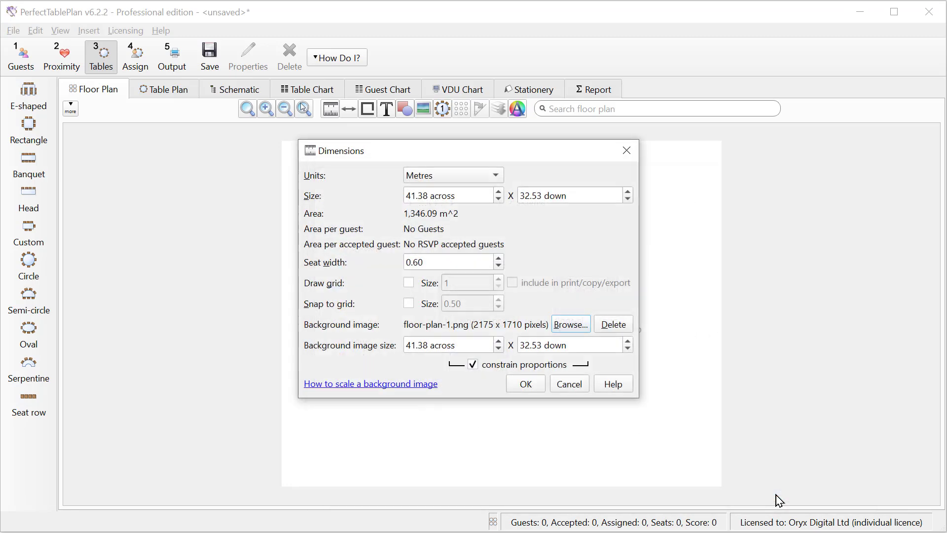
pyautogui.click(524, 384)
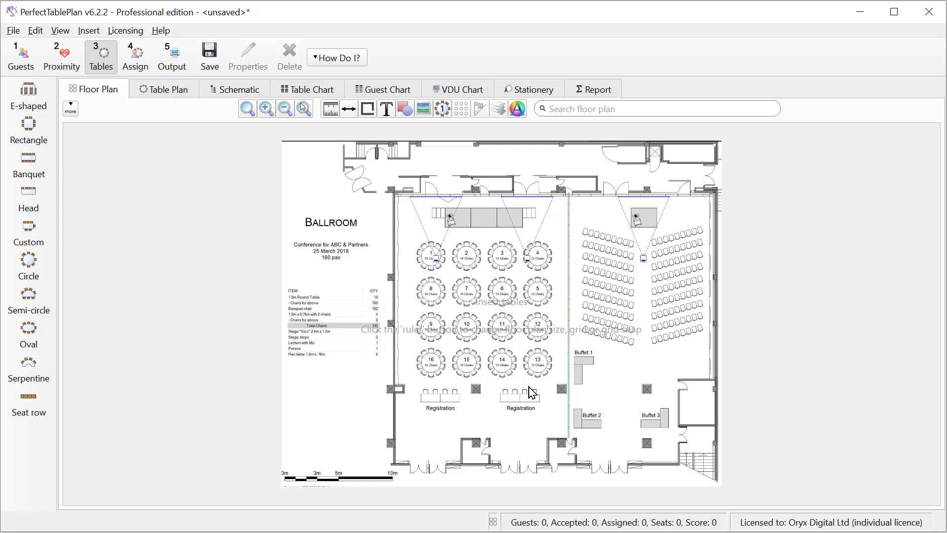
# Step: Scale the background image so the drawing's 0 to 10m scale bar measures 10 Metres
pyautogui.click(330, 109)
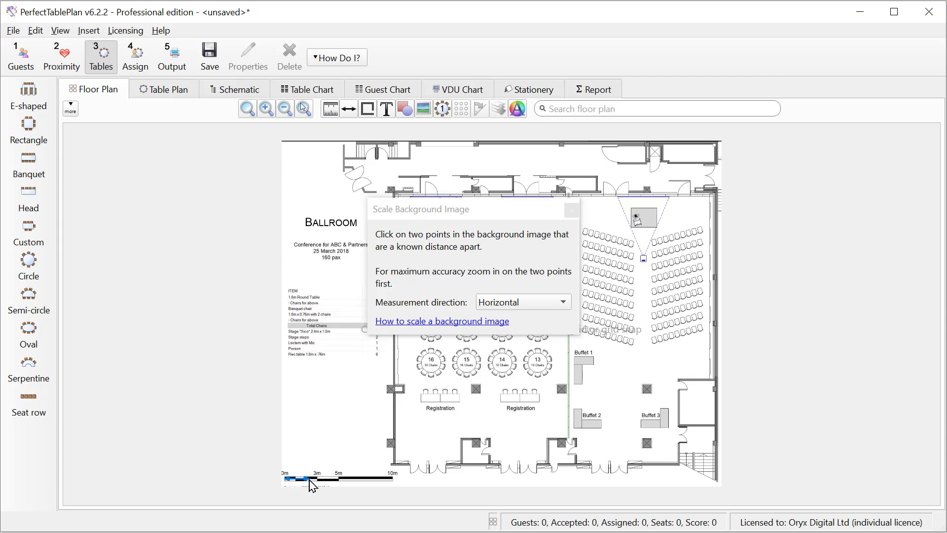
pyautogui.moveTo(312, 485); pyautogui.dragTo(393, 483)
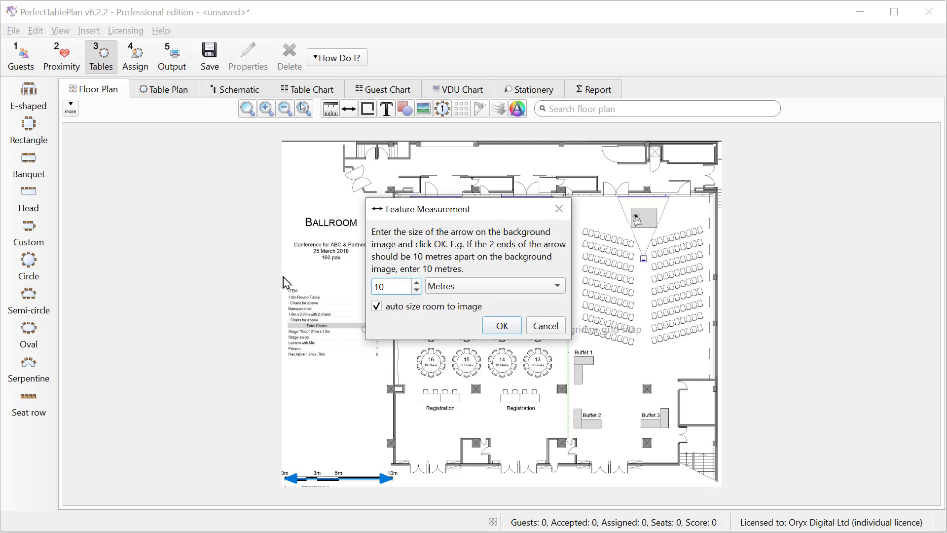
pyautogui.click(501, 325)
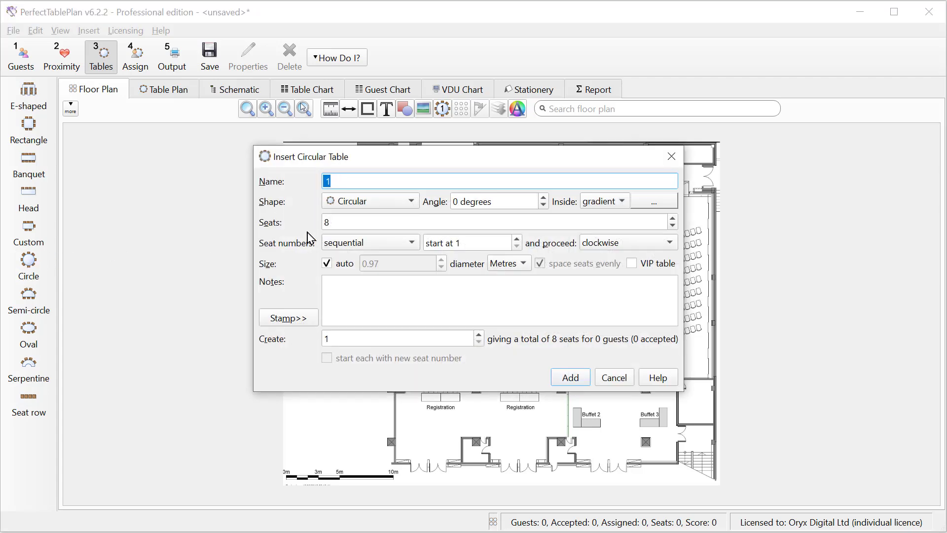
# Step: Add a 10-seat round table of fixed 1.85 m diameter and place it over a drawn table
pyautogui.write('10')
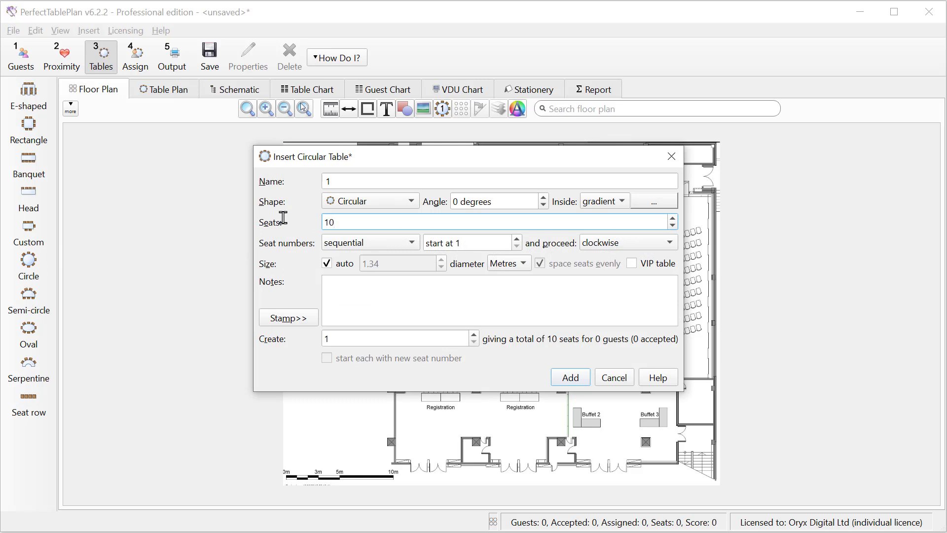
pyautogui.click(326, 263)
pyautogui.write('1.85')
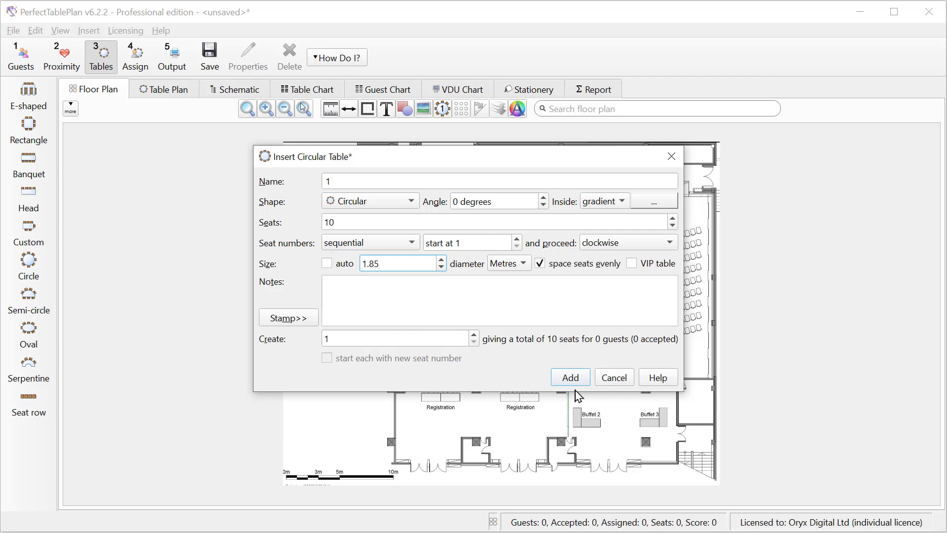
pyautogui.click(569, 377)
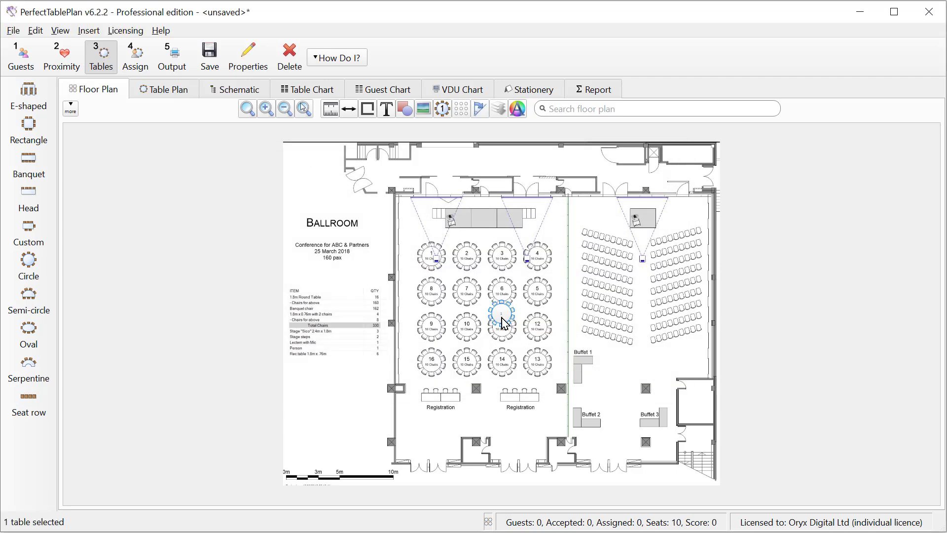
pyautogui.click(431, 253)
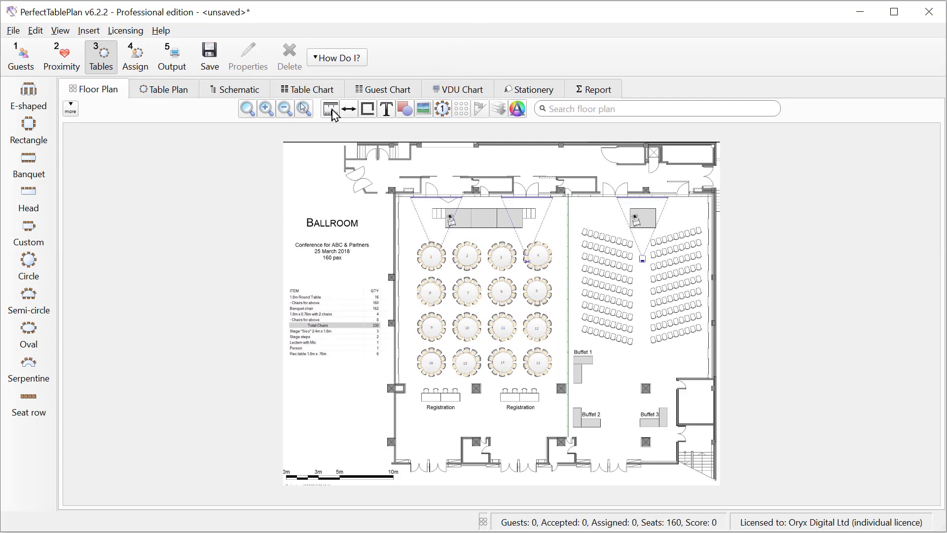
pyautogui.click(330, 108)
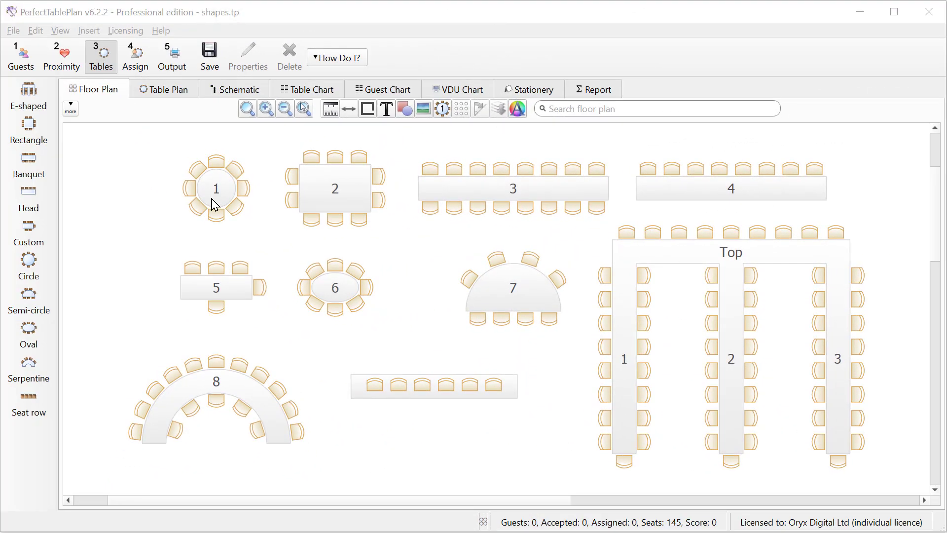
pyautogui.click(215, 188)
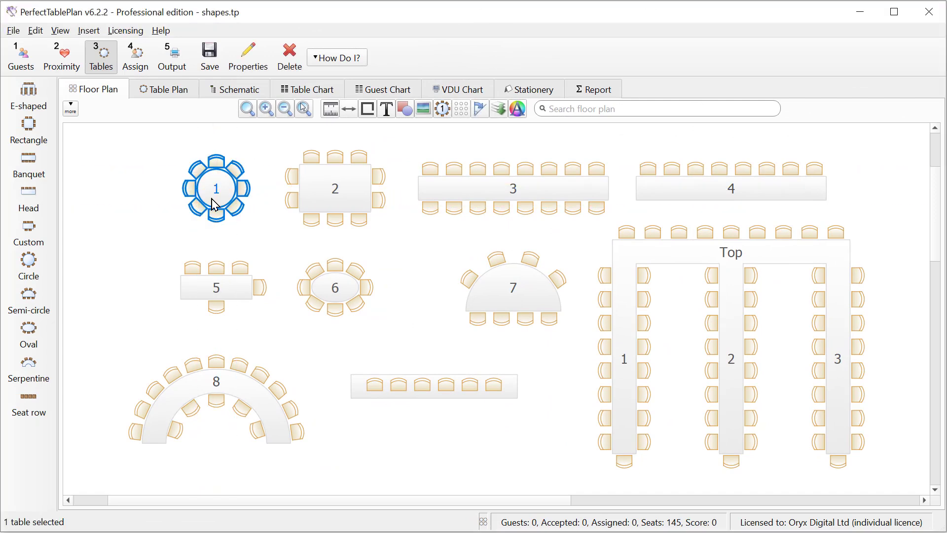
pyautogui.click(334, 188)
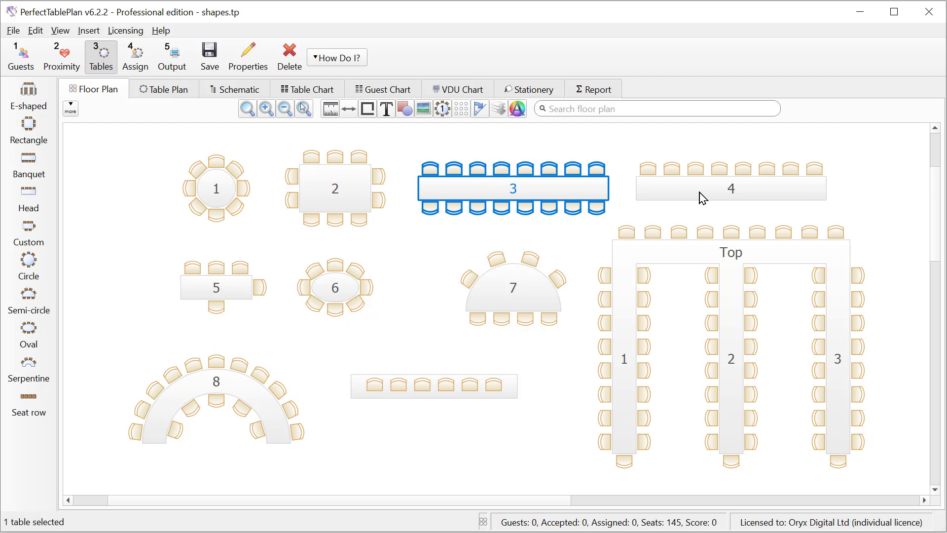
pyautogui.click(730, 188)
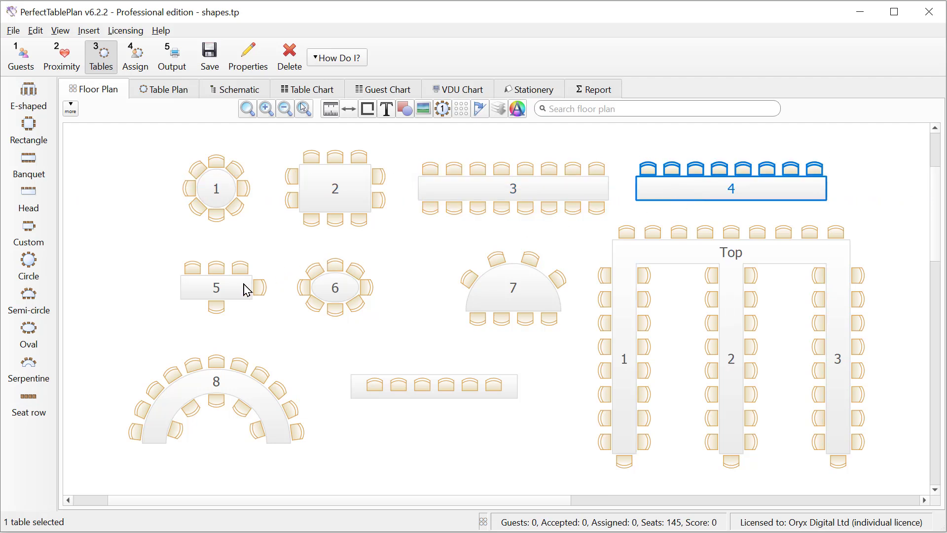
pyautogui.click(334, 288)
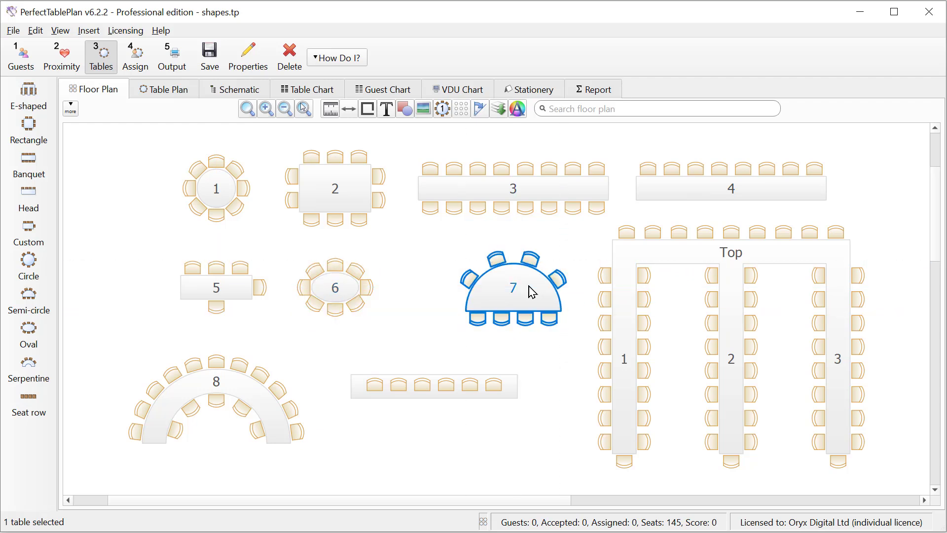
pyautogui.moveTo(248, 399)
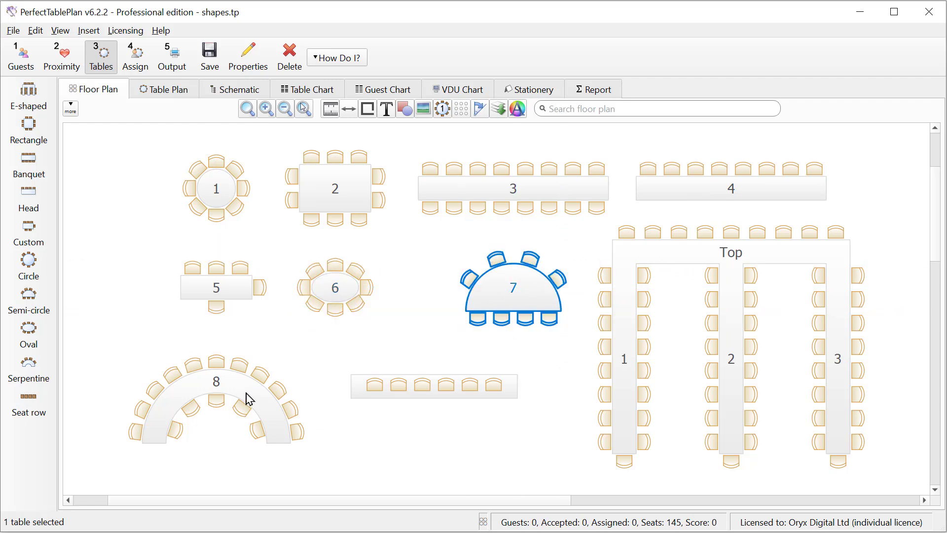
pyautogui.click(434, 386)
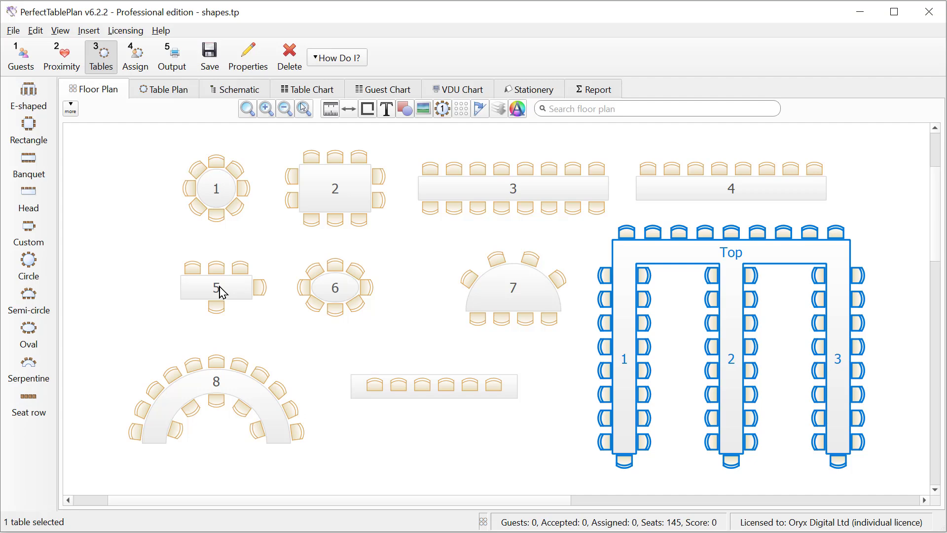
# Step: Switch table 5 from auto sizing to a fixed 3 metres across
pyautogui.doubleClick(215, 288)
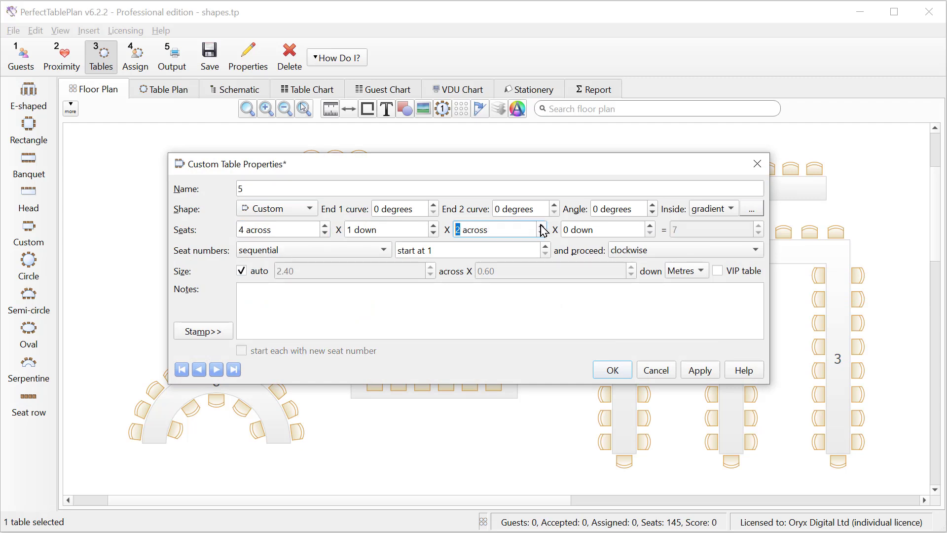
pyautogui.moveTo(276, 267)
pyautogui.write('3')
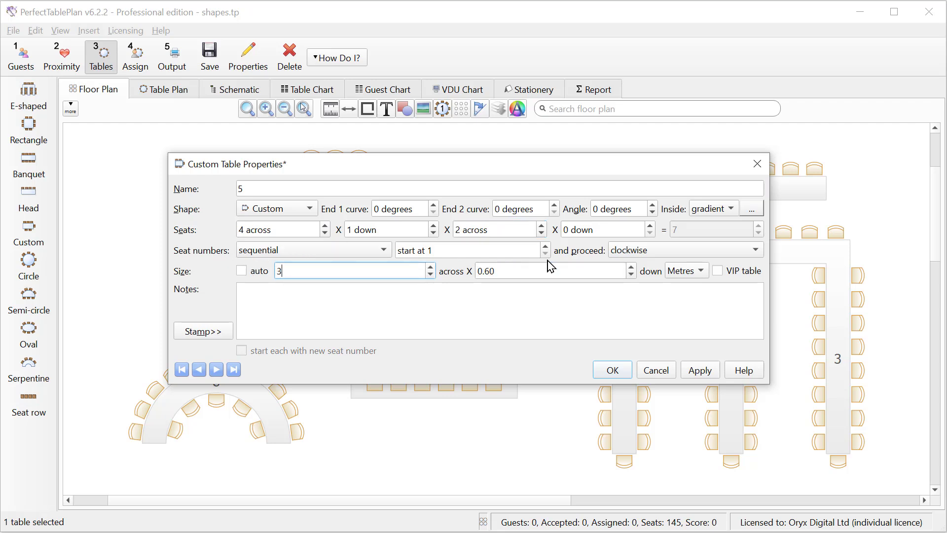
pyautogui.click(686, 270)
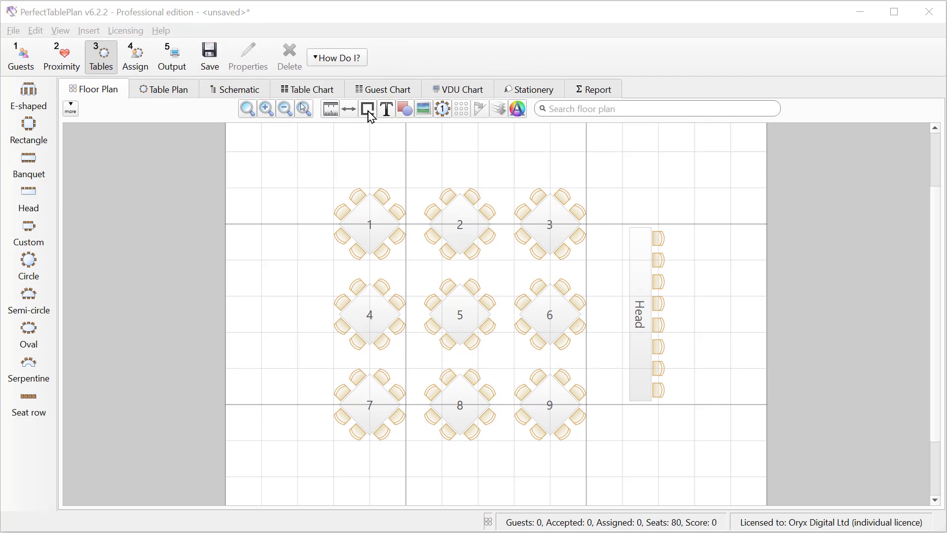
pyautogui.click(366, 109)
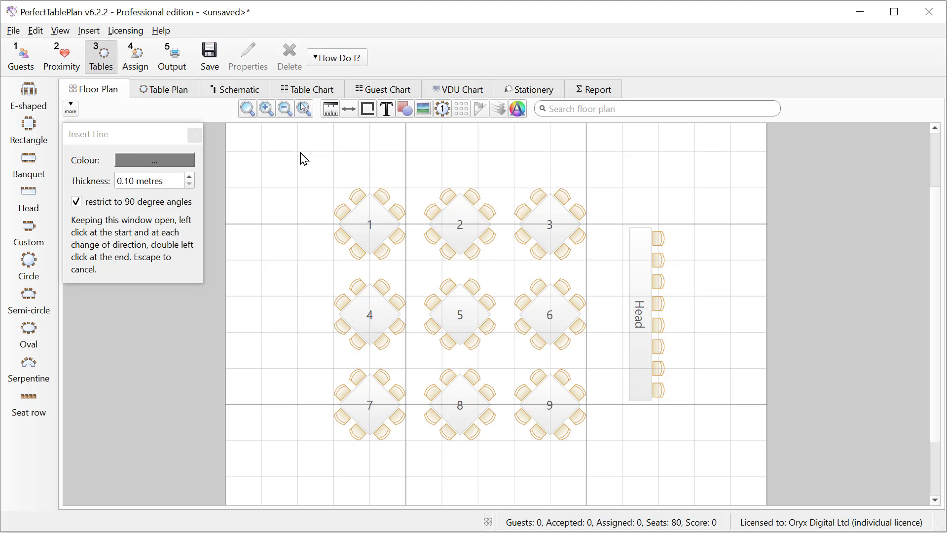
pyautogui.moveTo(298, 151); pyautogui.dragTo(692, 151)
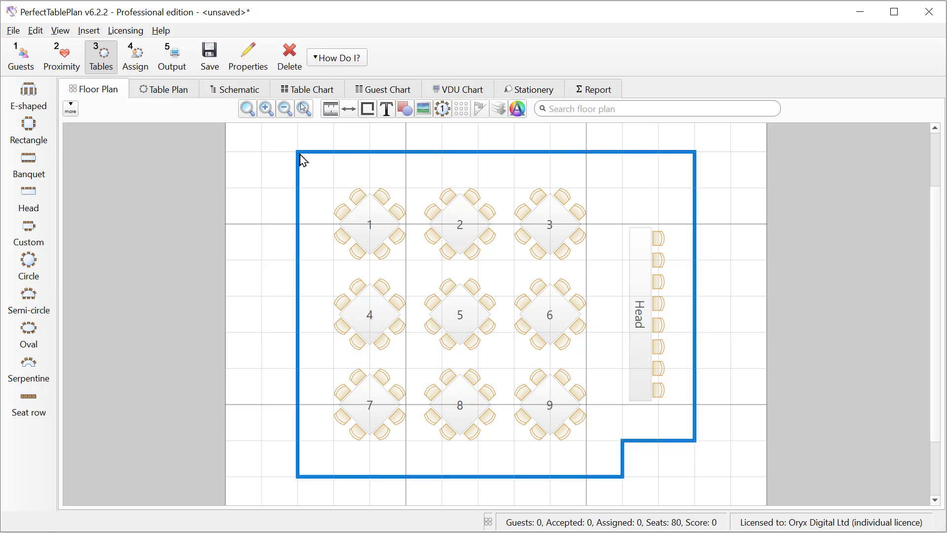
pyautogui.click(289, 54)
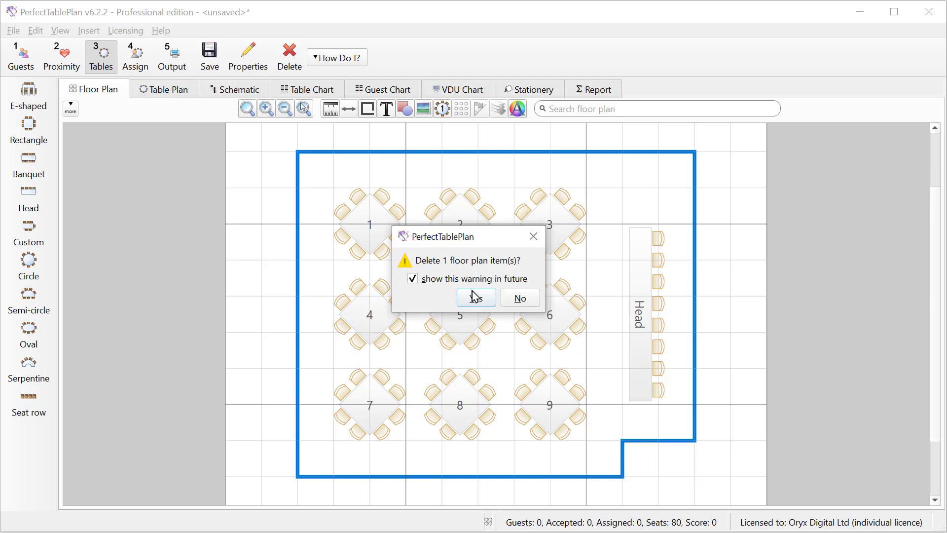
pyautogui.click(475, 297)
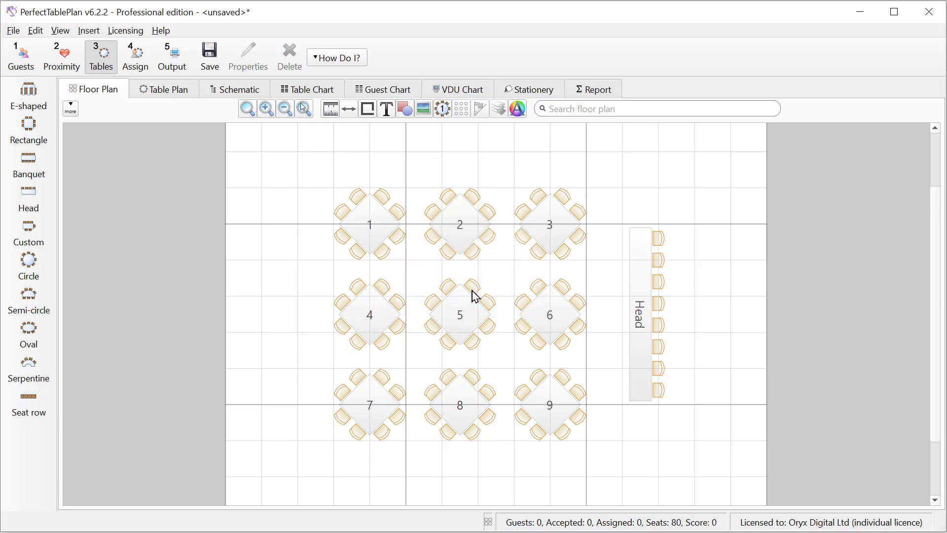
# Step: Insert a 'My event' text label and move it to the top centre above table 2
pyautogui.click(386, 108)
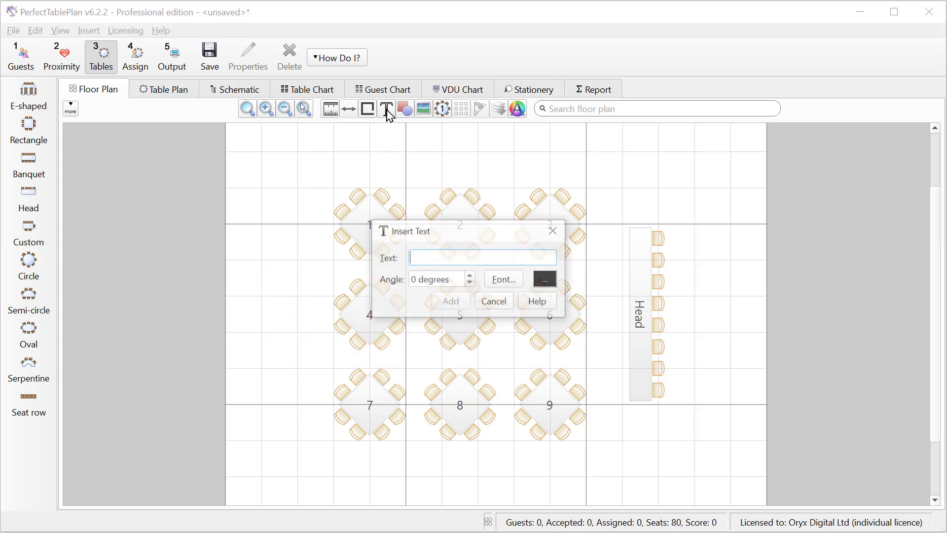
pyautogui.write('My event')
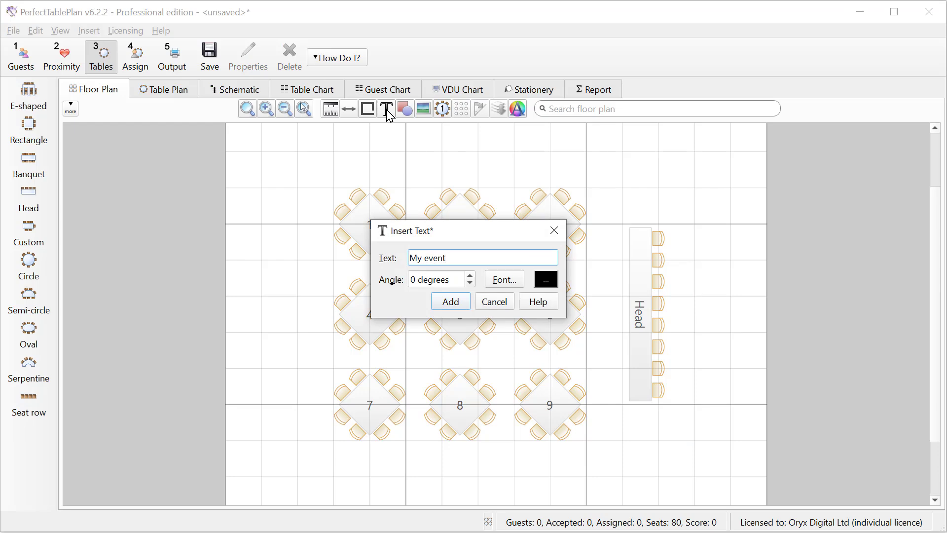
pyautogui.click(449, 301)
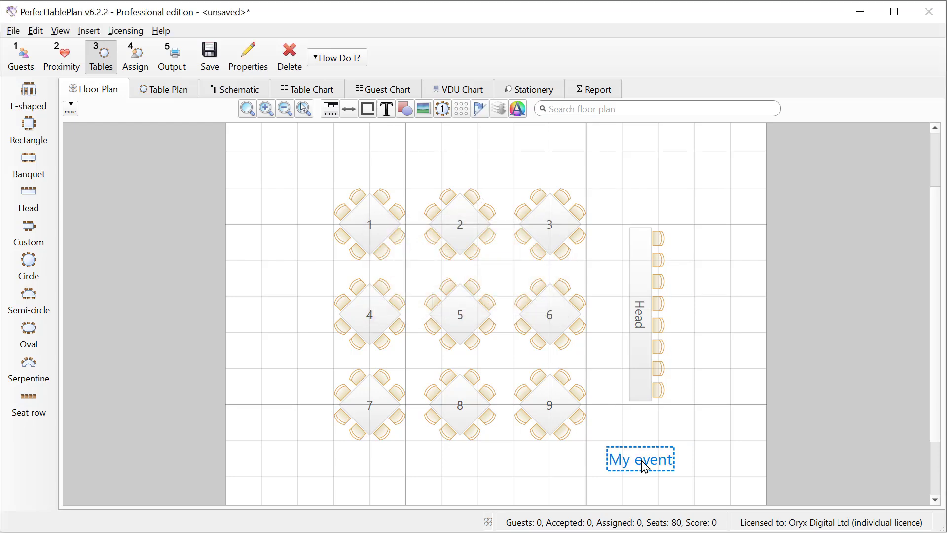
pyautogui.moveTo(639, 459); pyautogui.dragTo(459, 152)
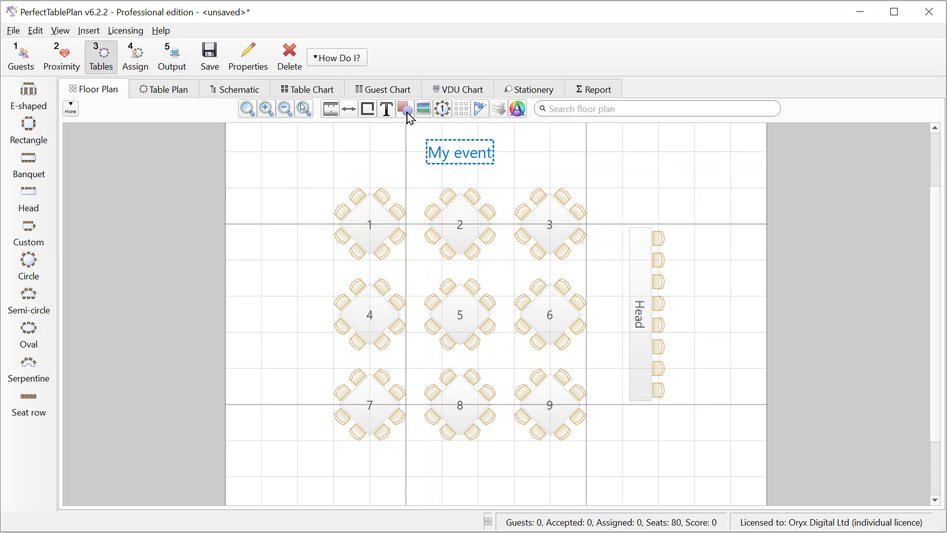
# Step: Insert a rectangular 'stage' shape filled with bamboo texture and move it left beside table 4
pyautogui.click(404, 109)
pyautogui.write('sta')
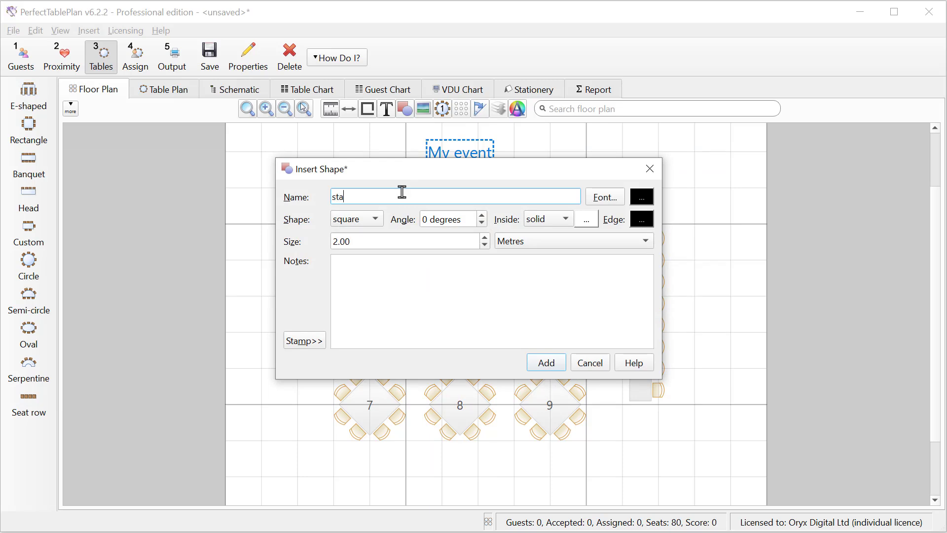
pyautogui.click(374, 218)
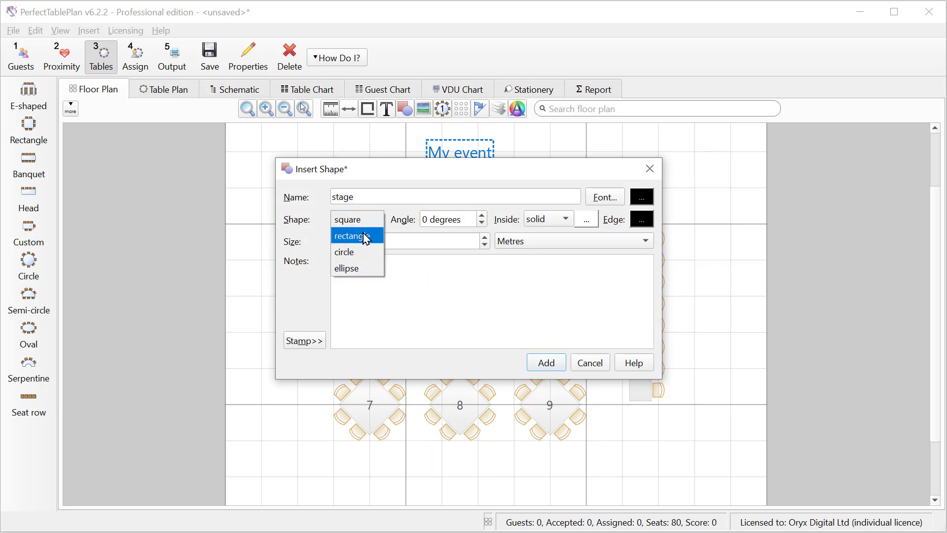
pyautogui.click(353, 236)
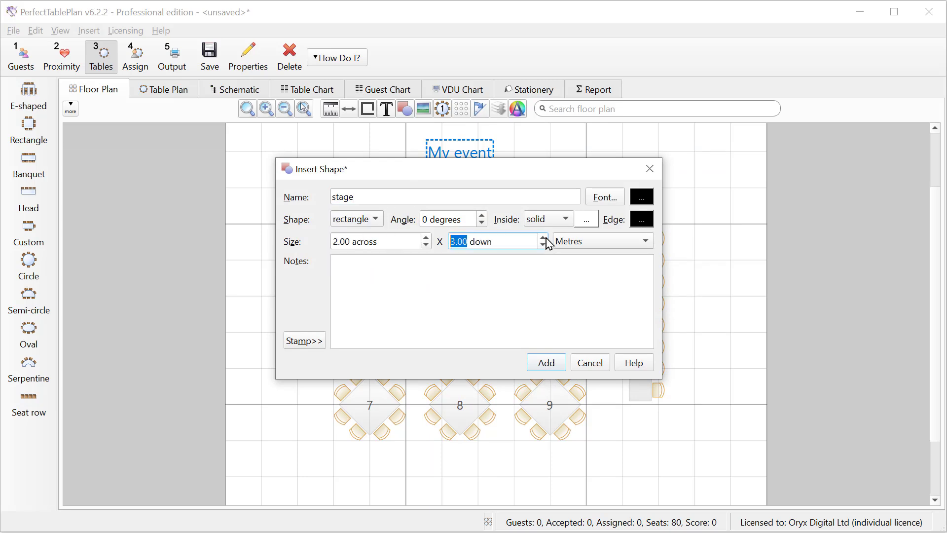
pyautogui.click(565, 218)
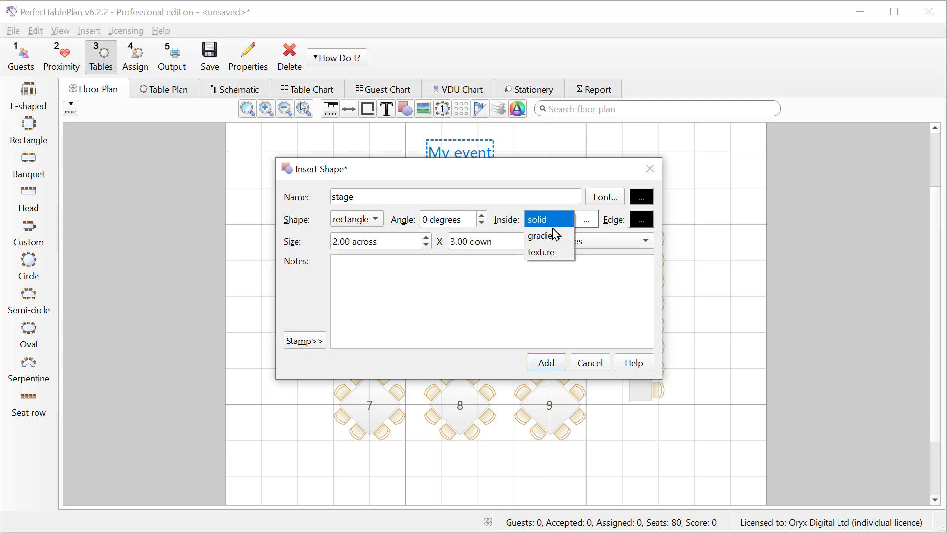
pyautogui.click(541, 252)
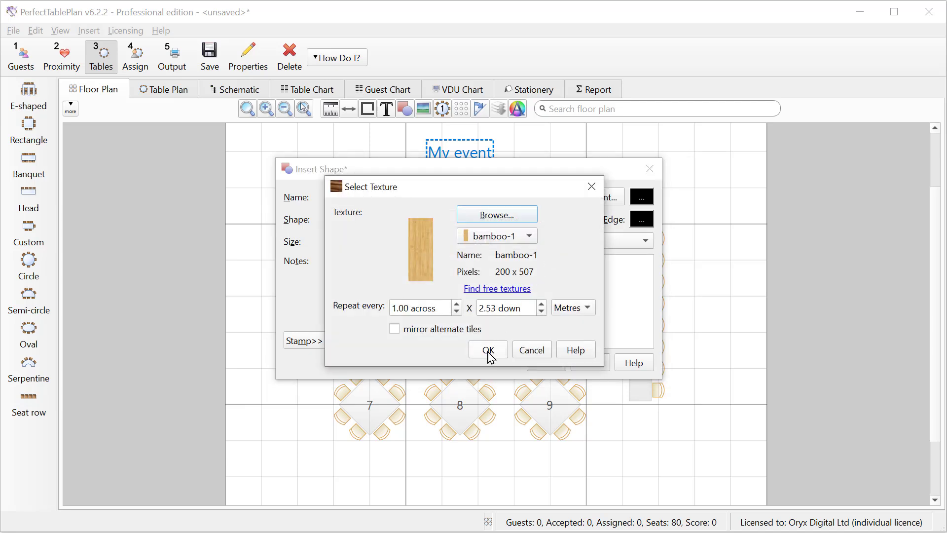
pyautogui.click(487, 350)
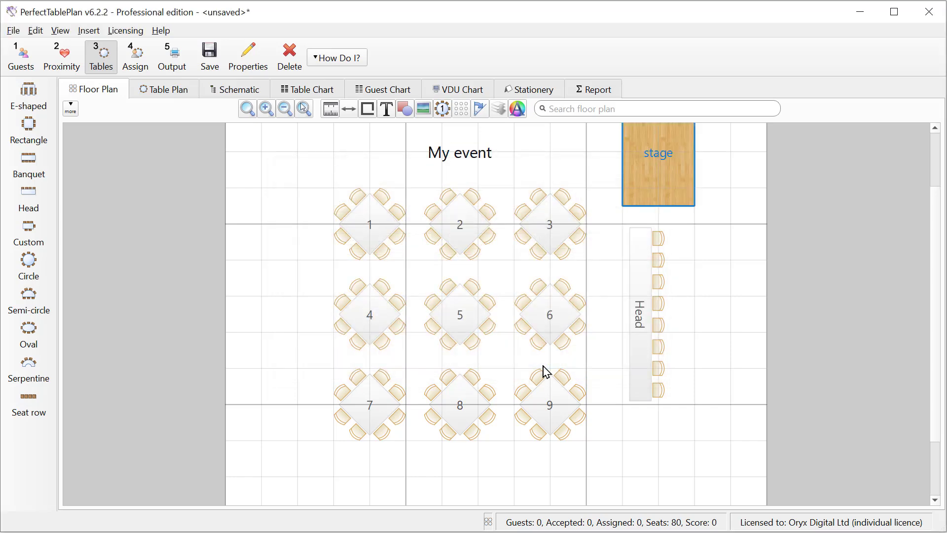
pyautogui.moveTo(657, 164); pyautogui.dragTo(277, 314)
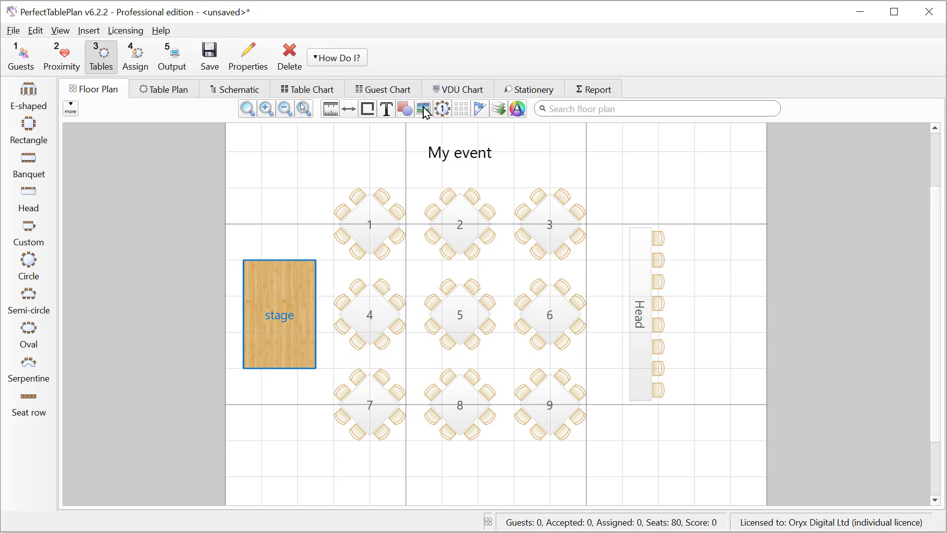
# Step: Insert the PerfectTablePlan_table_logo image at 2.00 x 2.00 metres, top right of the plan
pyautogui.click(424, 108)
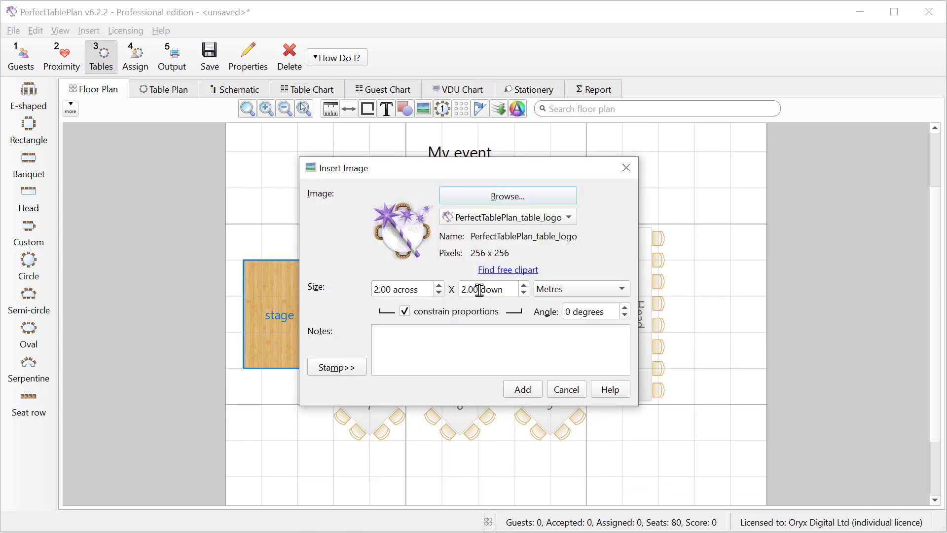
pyautogui.click(521, 388)
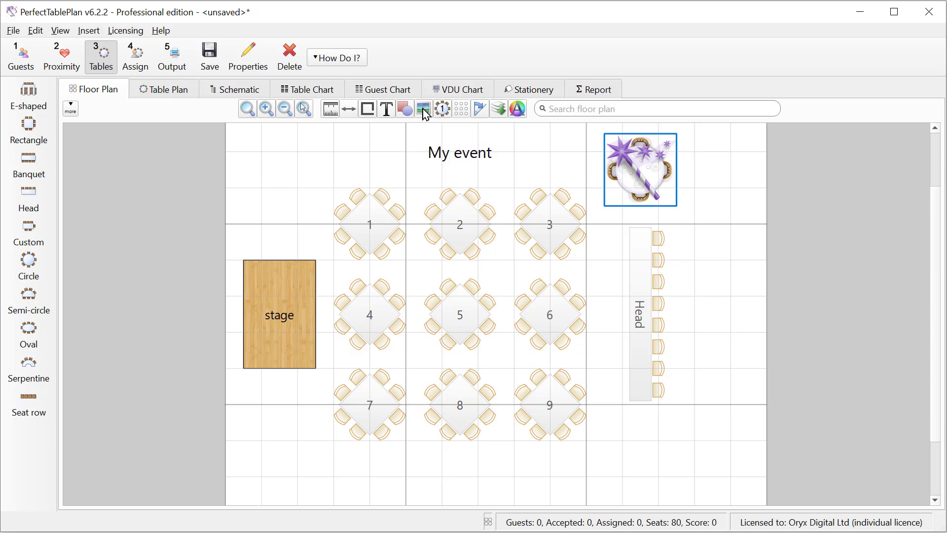
# Step: Insert Grand_piano_gradient.png from the floorplan clipart folder below the head table
pyautogui.click(423, 108)
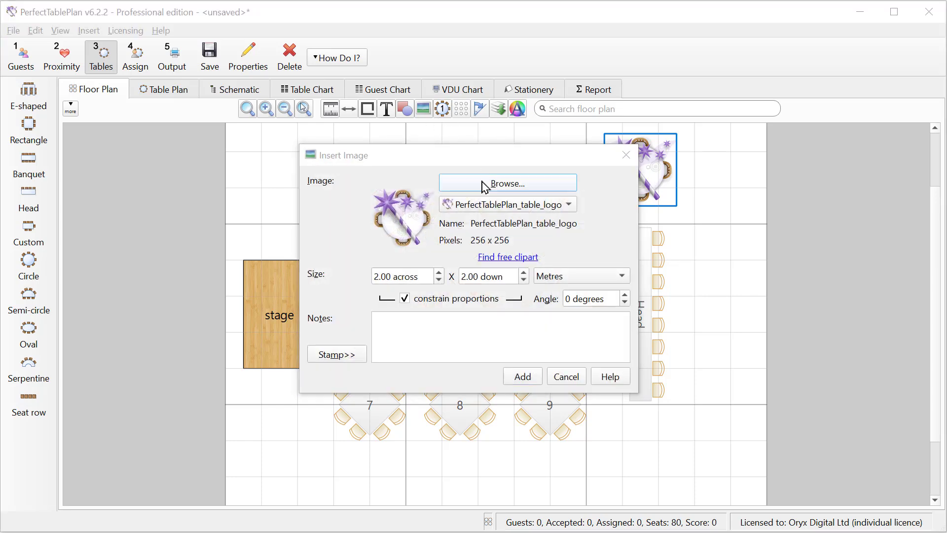
pyautogui.click(508, 183)
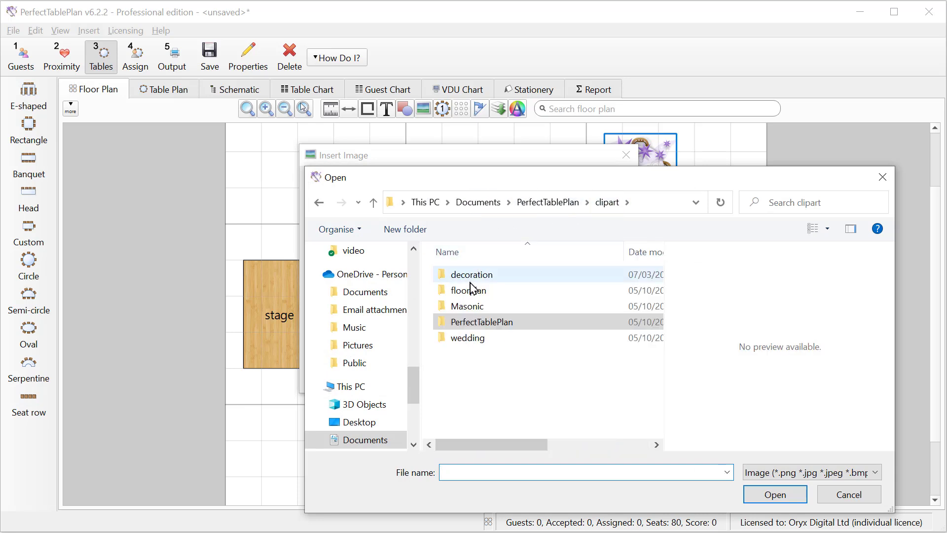
pyautogui.doubleClick(468, 290)
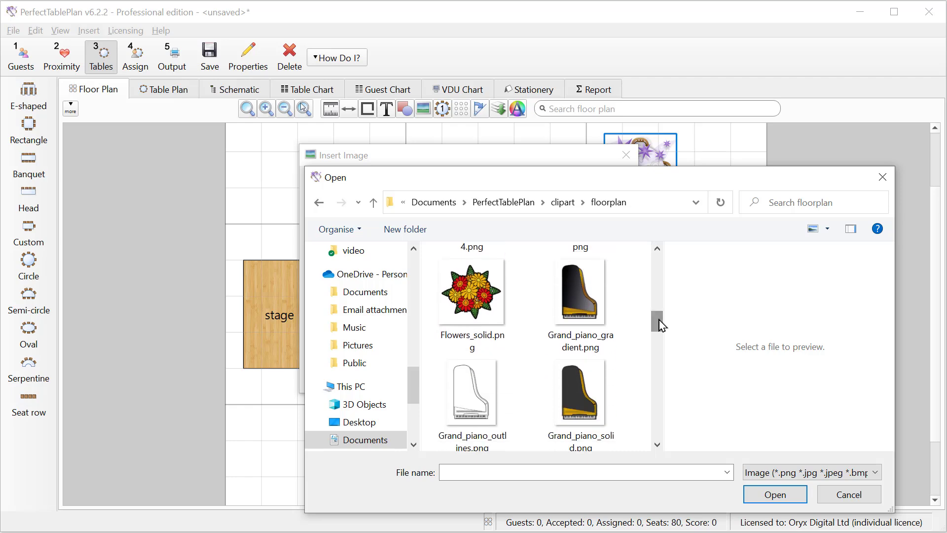
pyautogui.click(774, 495)
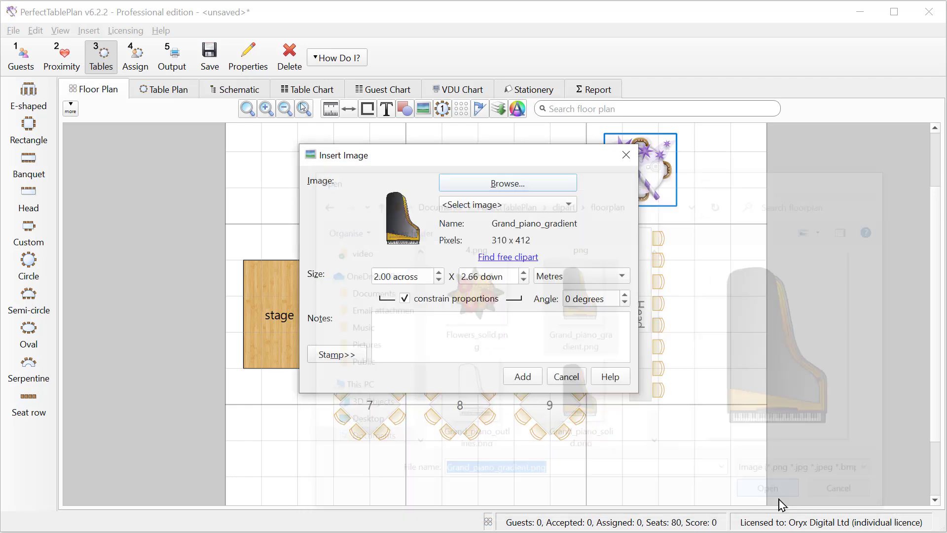
pyautogui.click(521, 376)
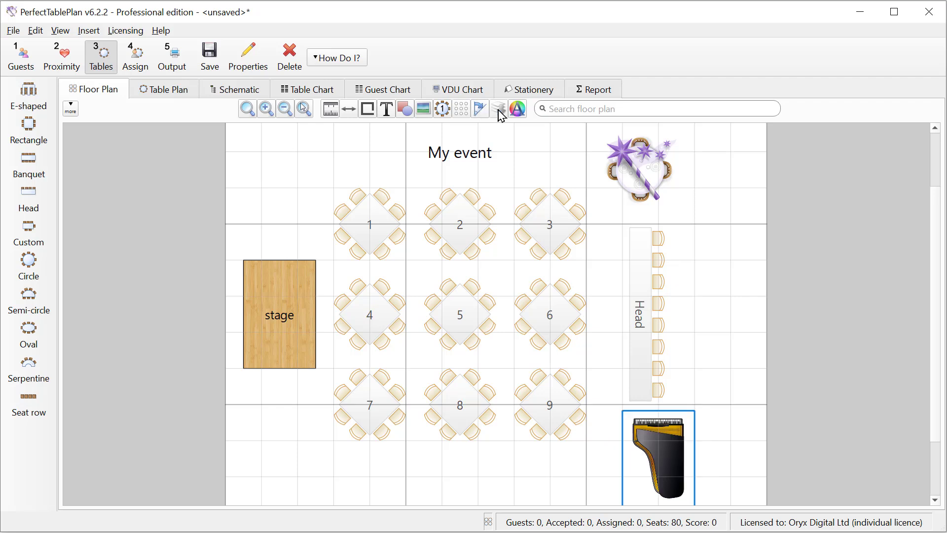
# Step: Load the iron colour theme in Fonts and Colours and apply it to the plan
pyautogui.click(517, 108)
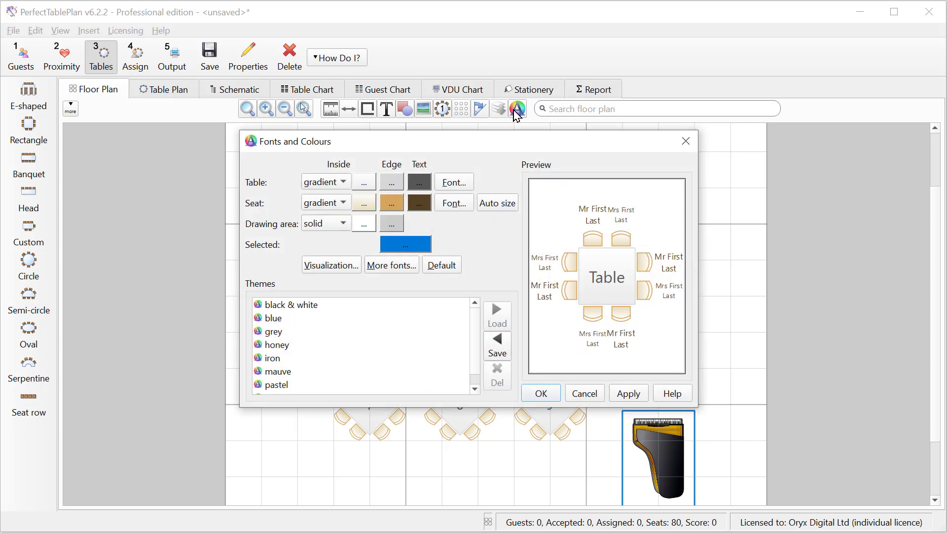
pyautogui.click(272, 358)
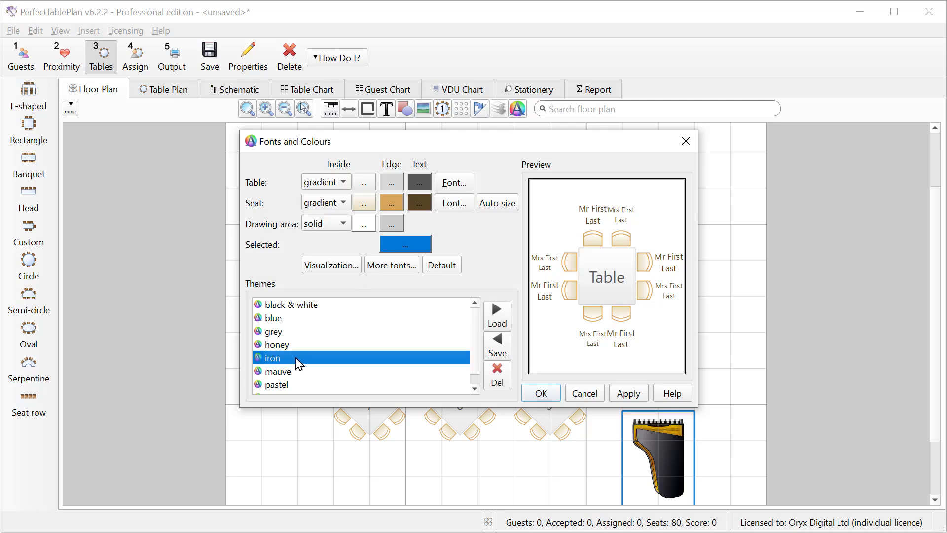
pyautogui.click(539, 393)
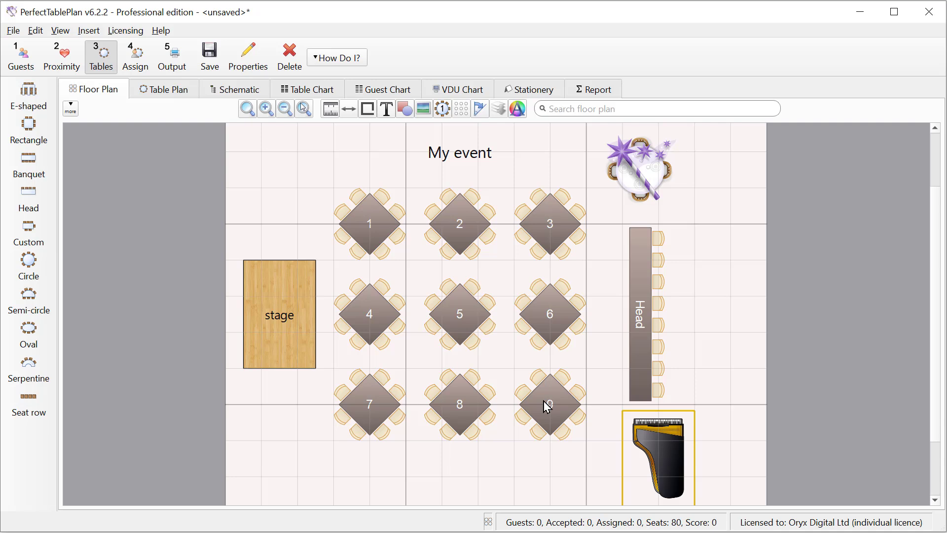
pyautogui.moveTo(177, 143)
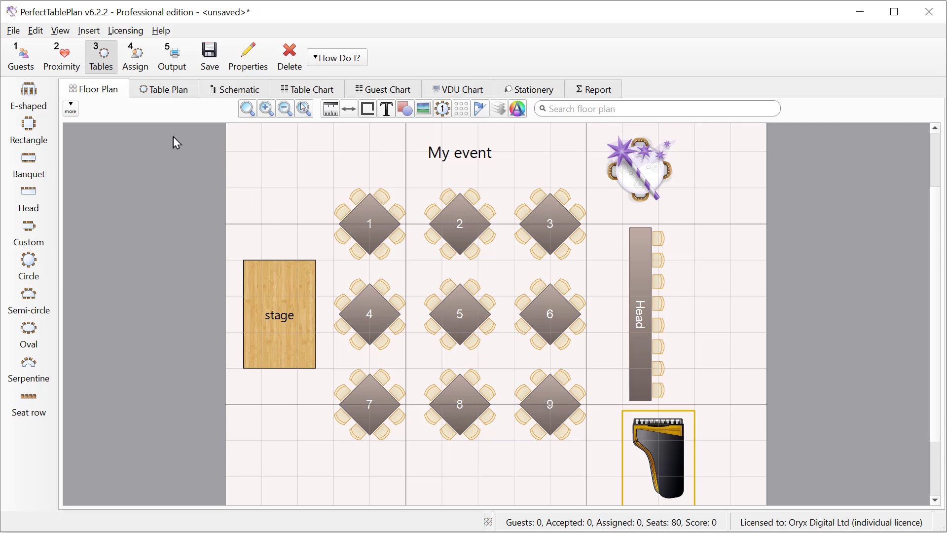
pyautogui.moveTo(70, 108)
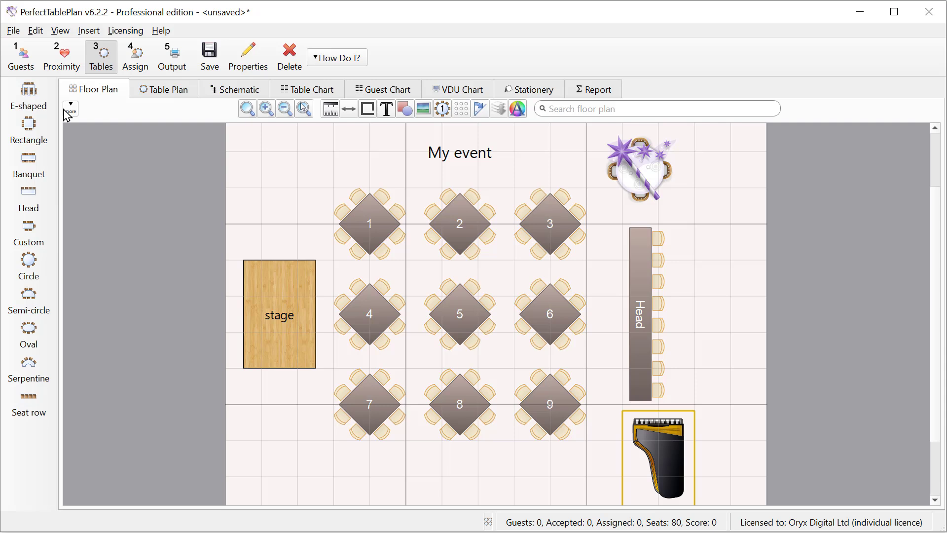
# Step: Display seats as Rectangular+name, places as Tableware and table labels as seat counts
pyautogui.click(70, 110)
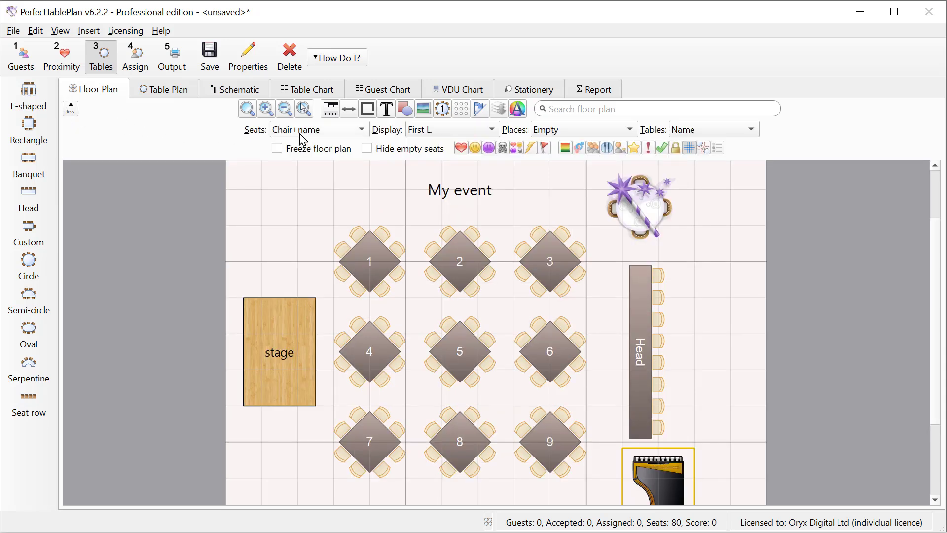
pyautogui.click(319, 130)
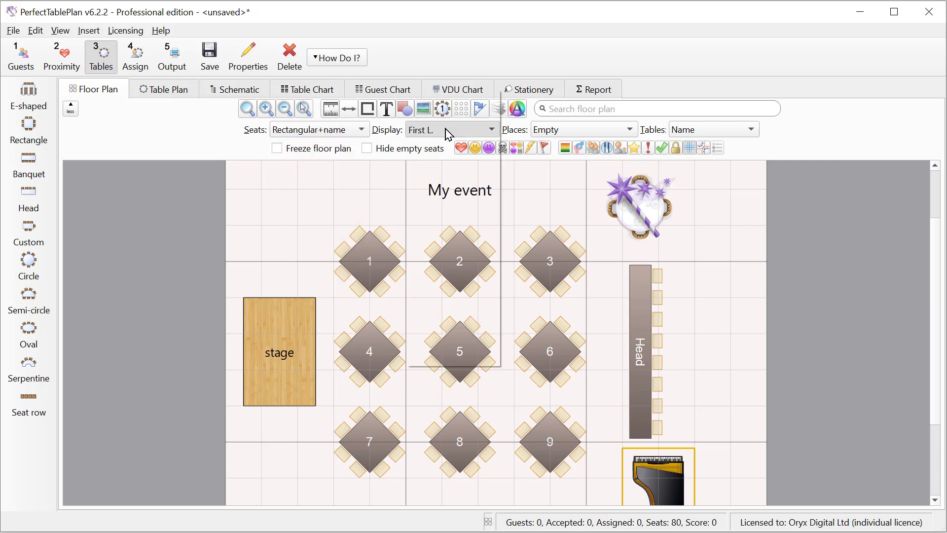
pyautogui.click(450, 130)
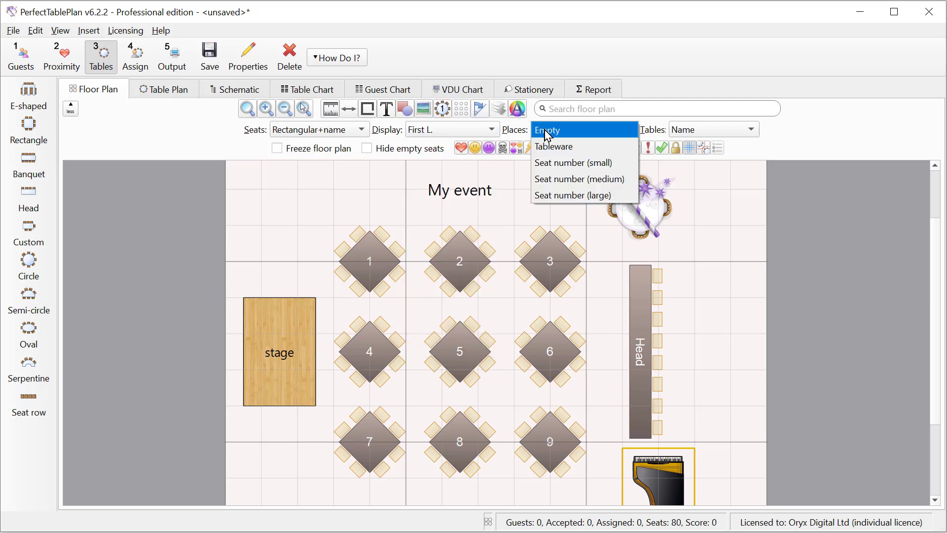
pyautogui.moveTo(554, 146)
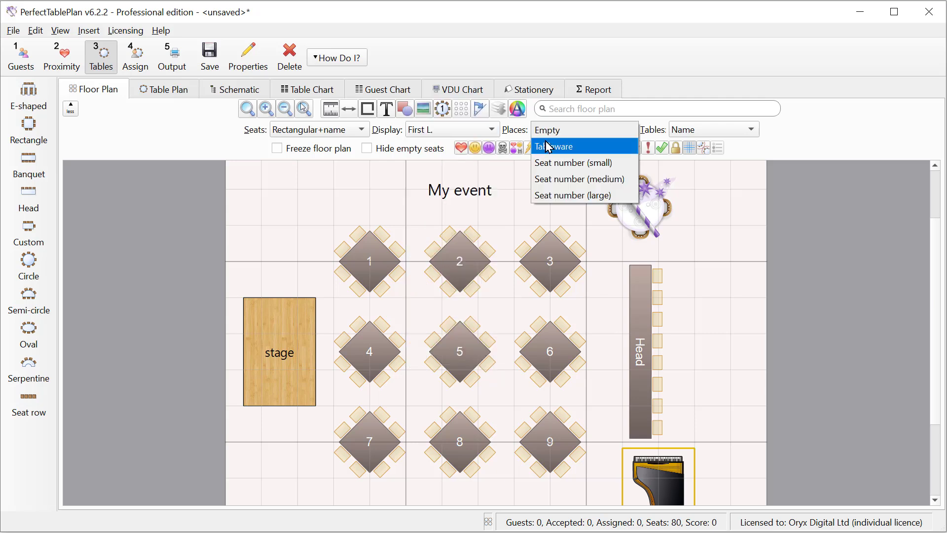
pyautogui.click(556, 146)
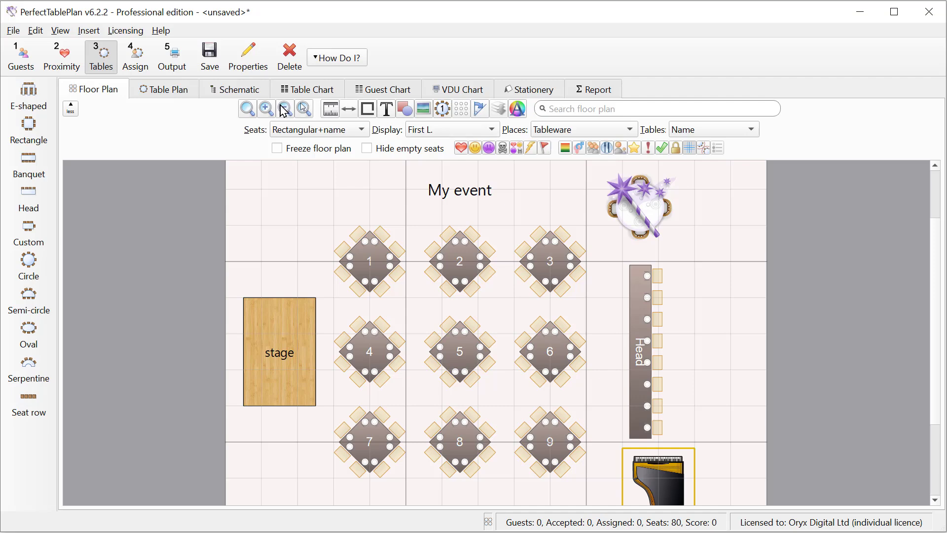
pyautogui.click(266, 108)
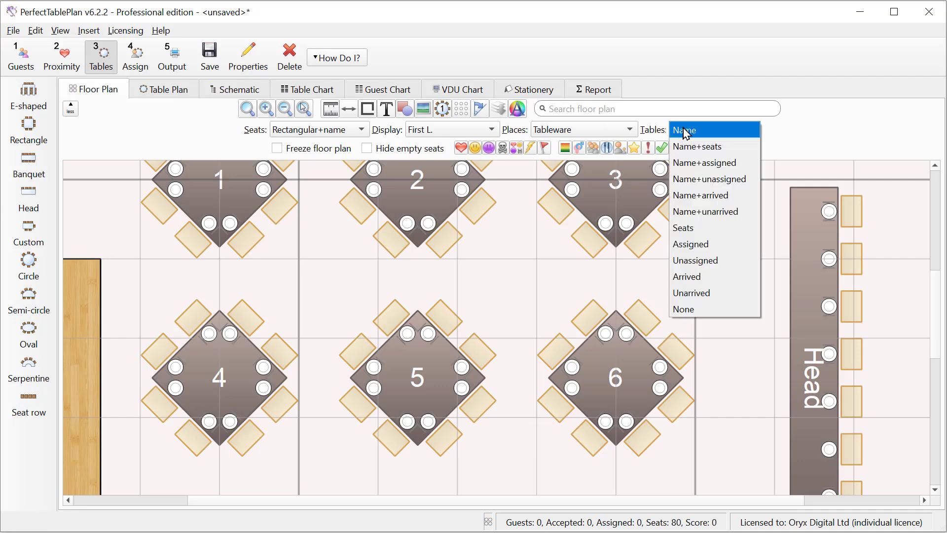
pyautogui.moveTo(715, 135)
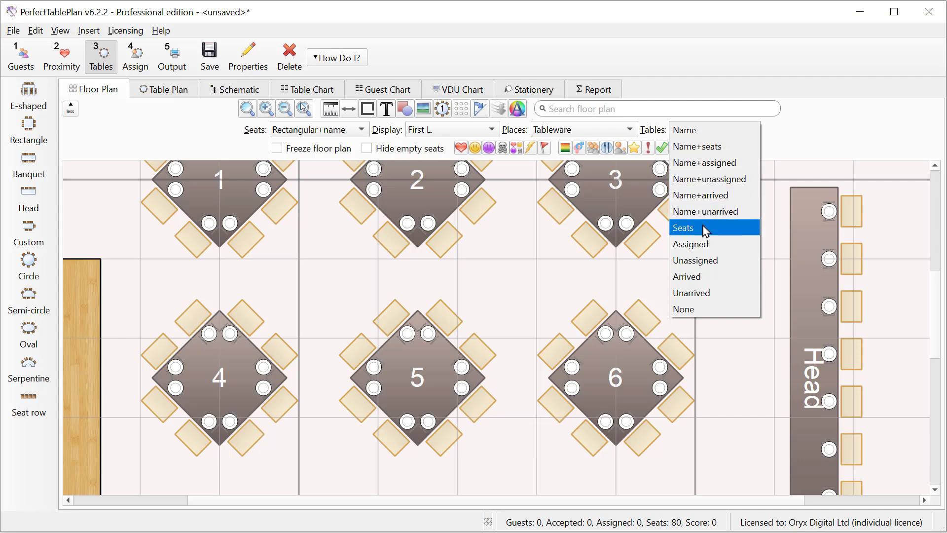
pyautogui.click(684, 228)
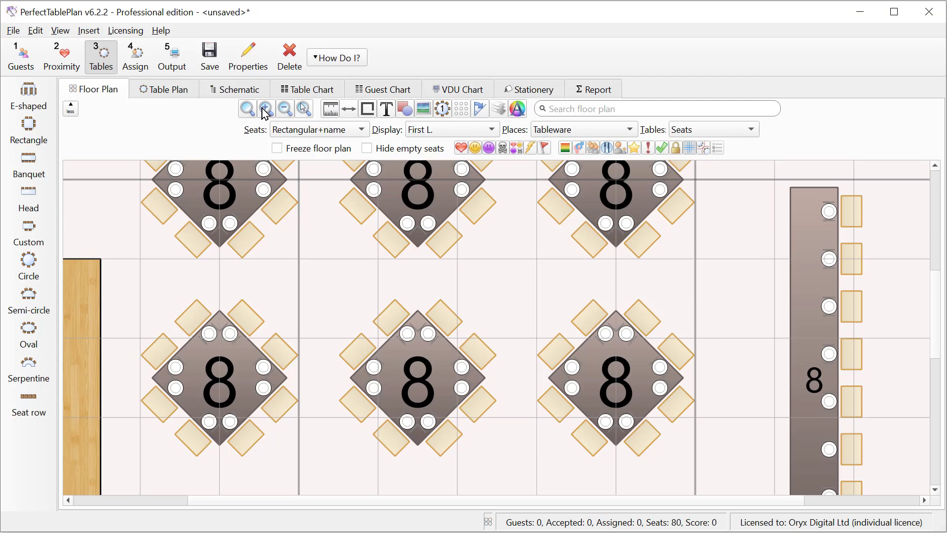
pyautogui.click(284, 108)
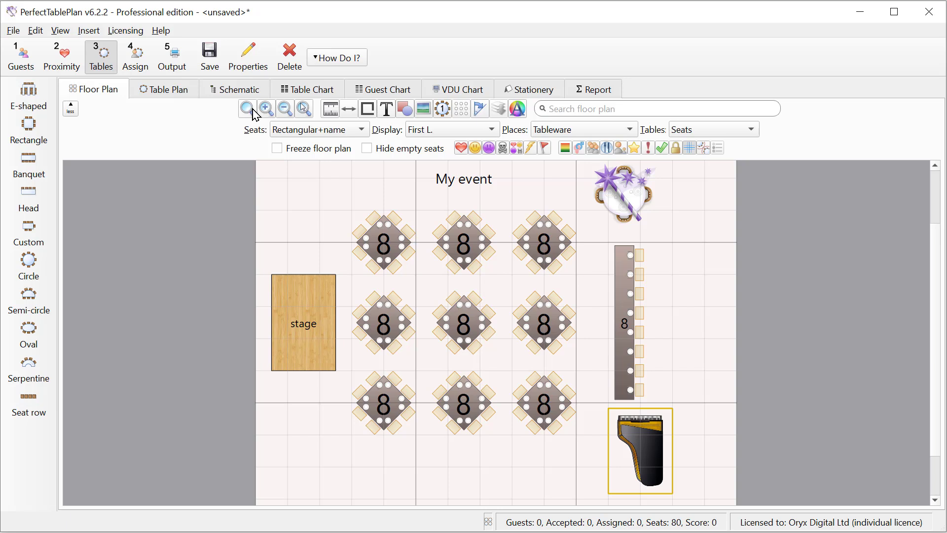
# Step: Set table 1 to 8 seats with a solid red fill via its properties
pyautogui.click(277, 148)
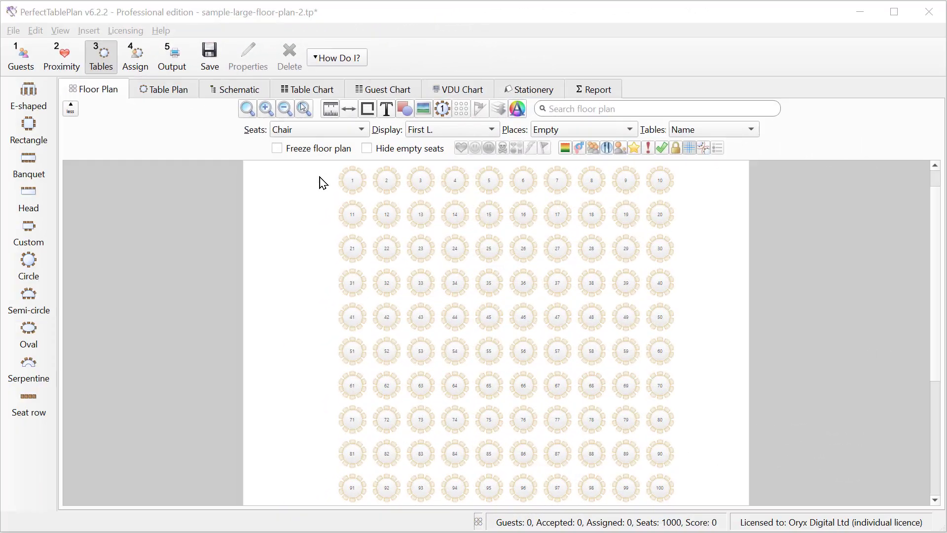
pyautogui.click(352, 180)
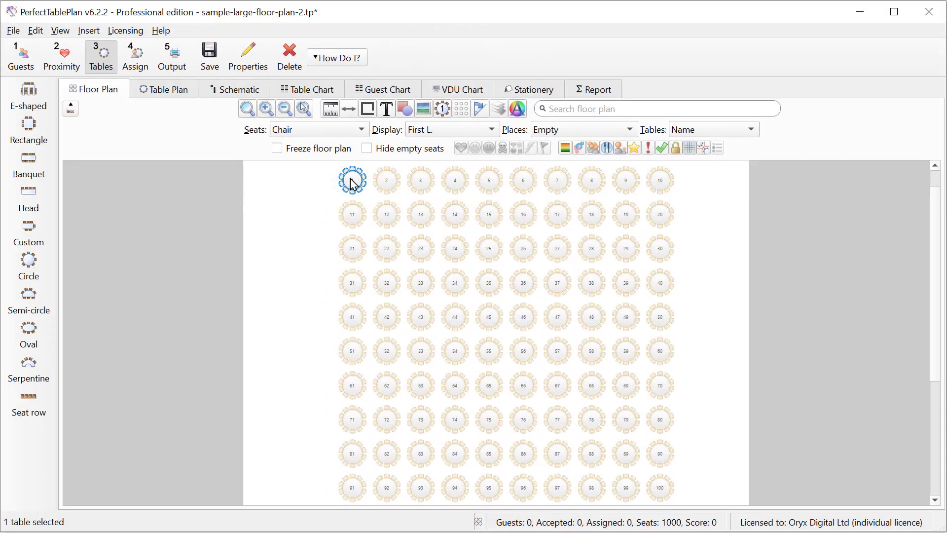
pyautogui.doubleClick(352, 180)
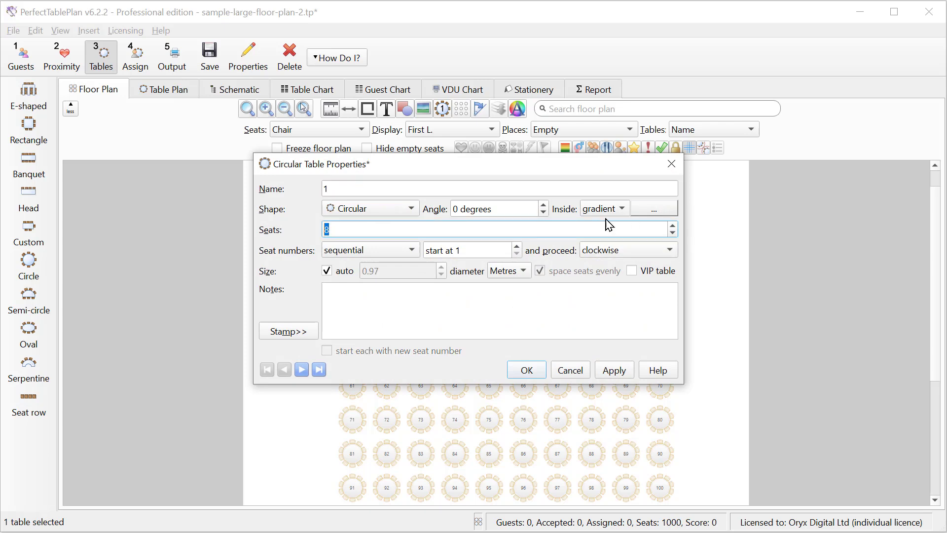
pyautogui.click(604, 208)
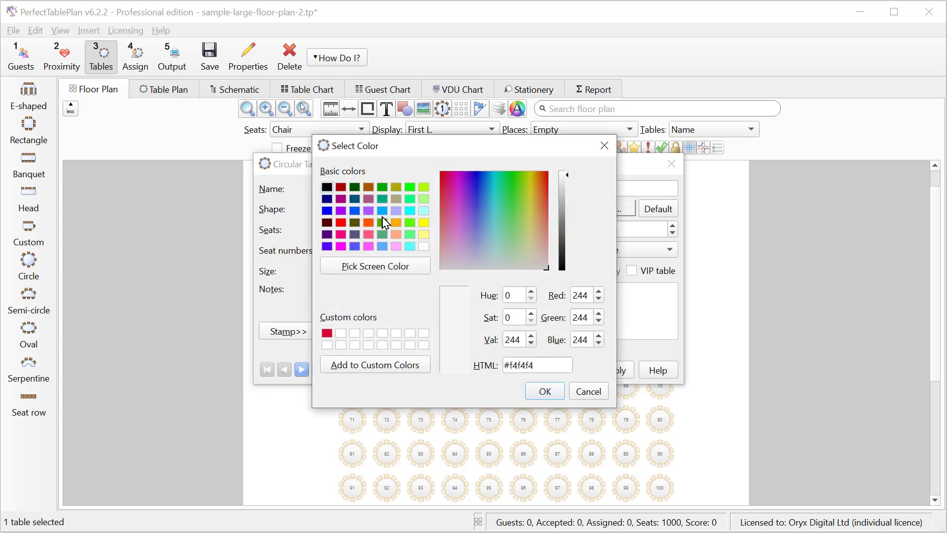
pyautogui.click(544, 390)
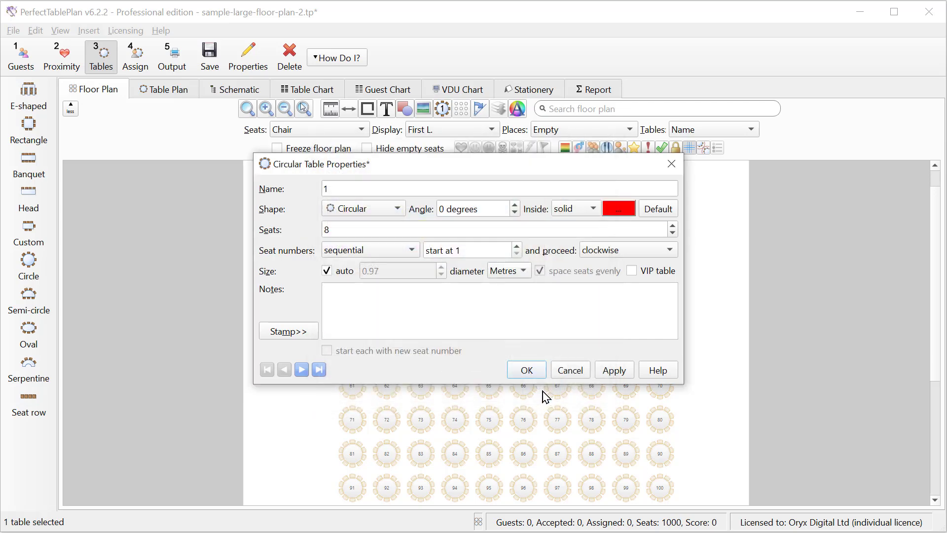
pyautogui.click(524, 369)
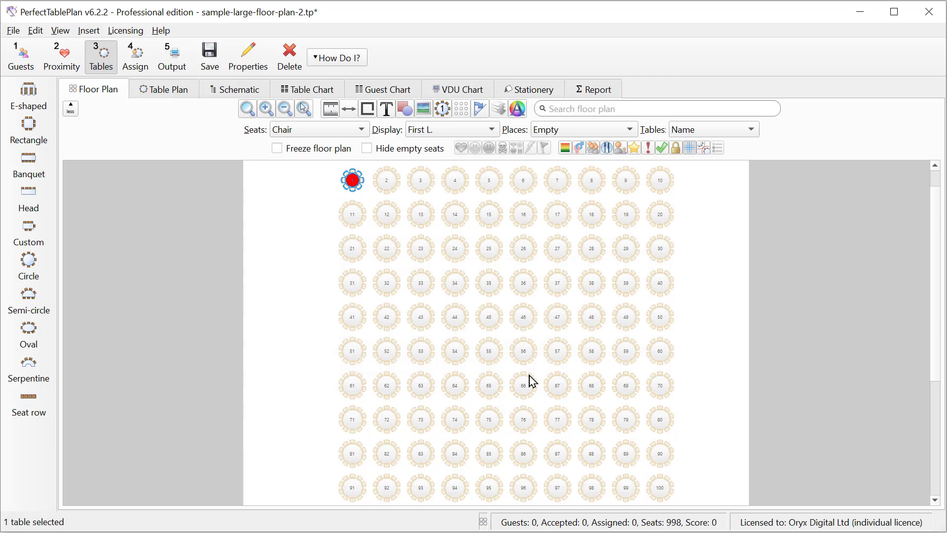
pyautogui.moveTo(335, 179)
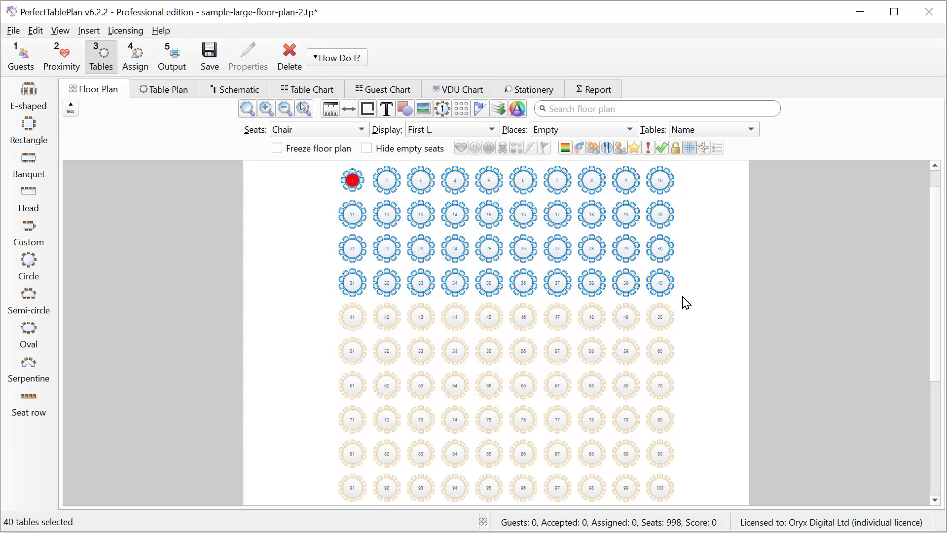
# Step: Give the 40 selected tables a solid #55aaff light blue fill via Edit Table Colour
pyautogui.click(35, 30)
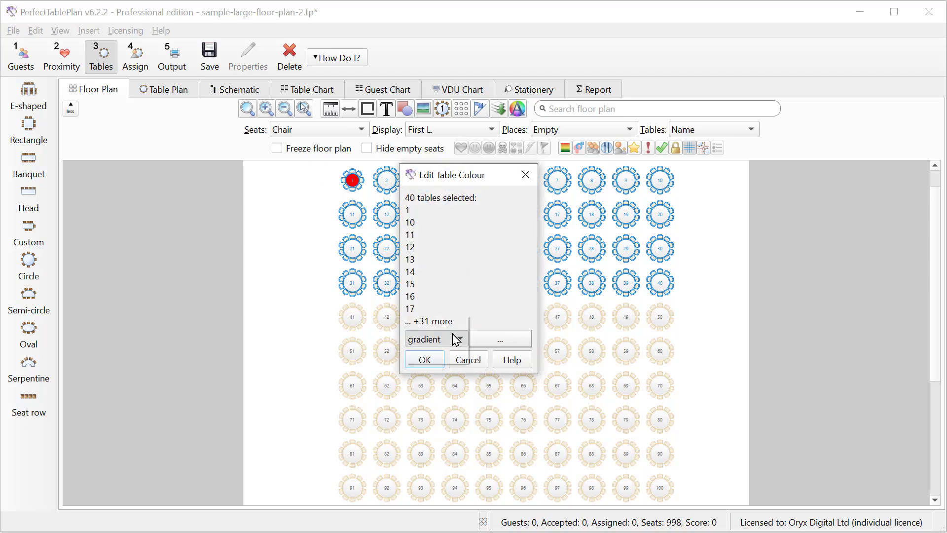
pyautogui.click(428, 338)
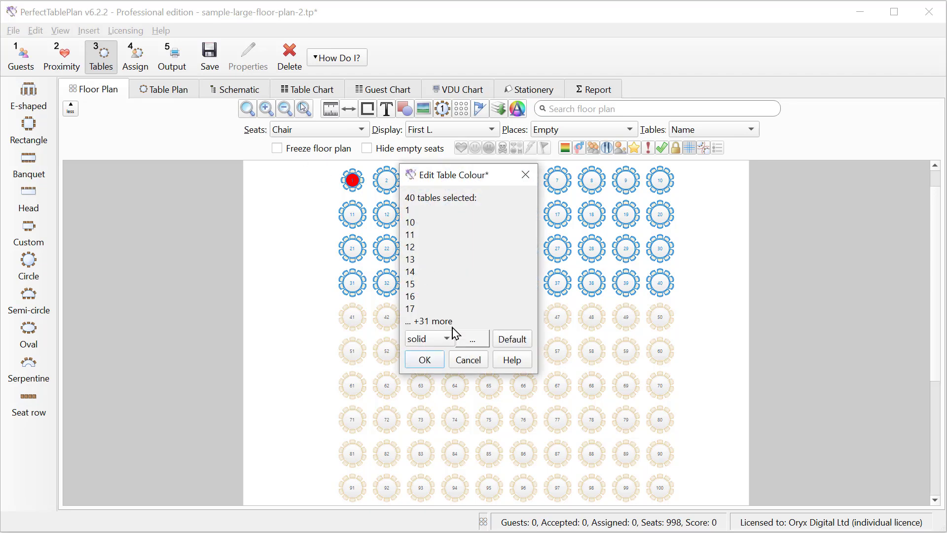
pyautogui.click(473, 338)
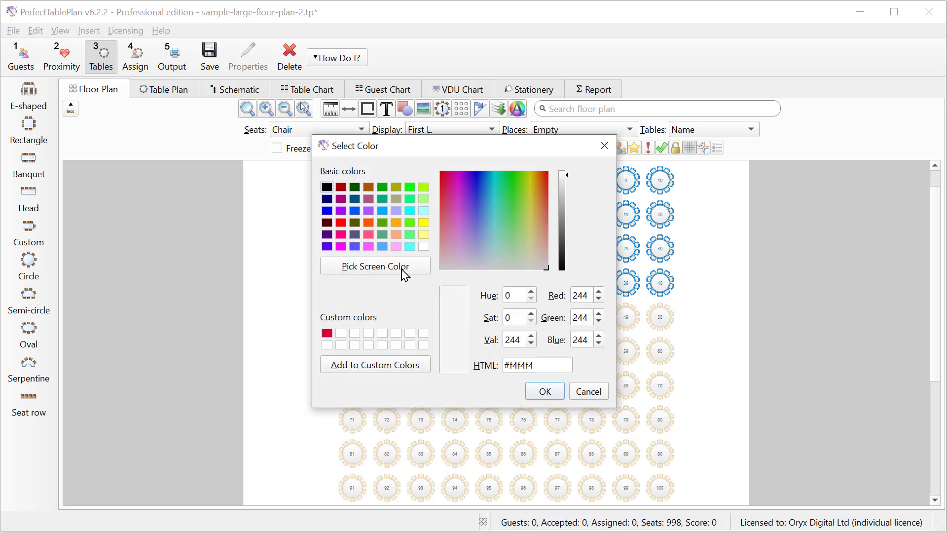
pyautogui.click(484, 204)
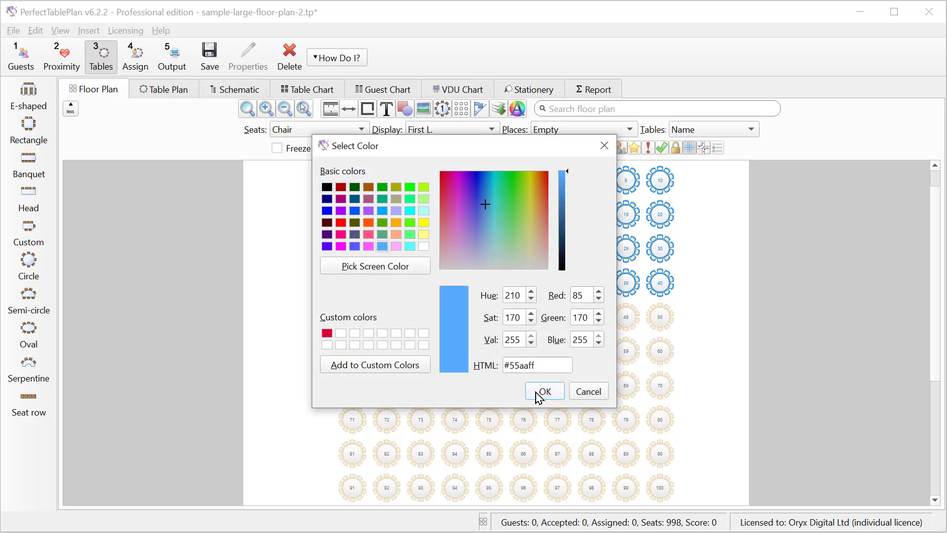
pyautogui.click(543, 391)
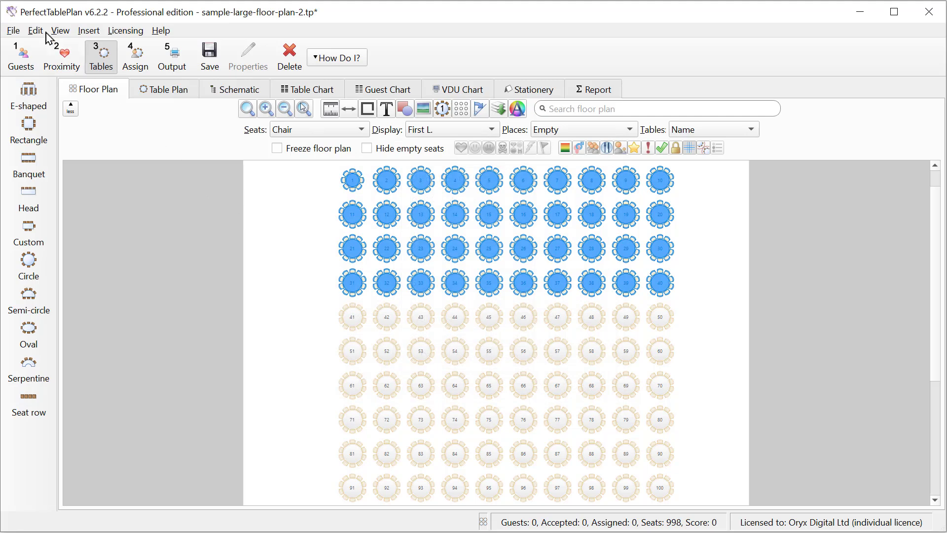
# Step: Change the selected tables' shape to Rectangular through Edit > Table Property
pyautogui.click(35, 30)
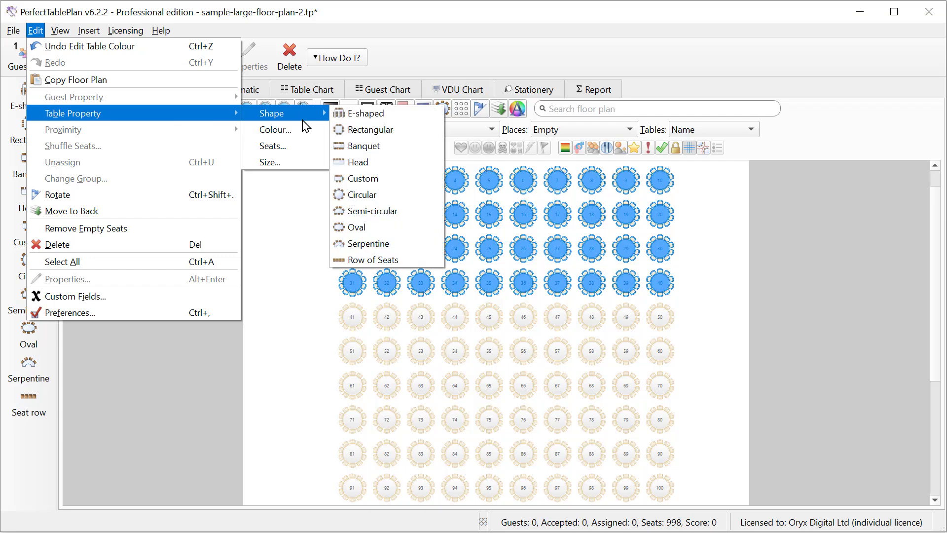
pyautogui.moveTo(371, 130)
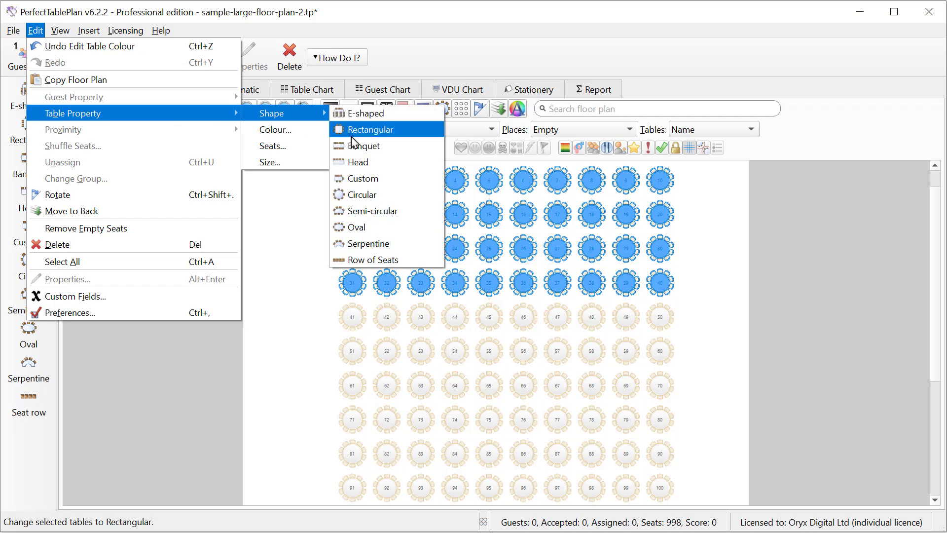
pyautogui.click(368, 130)
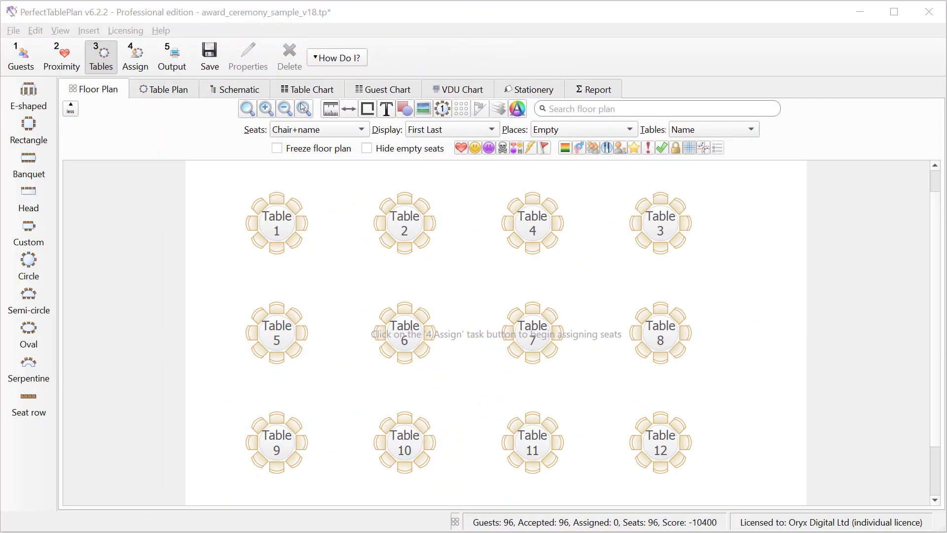
pyautogui.moveTo(134, 56)
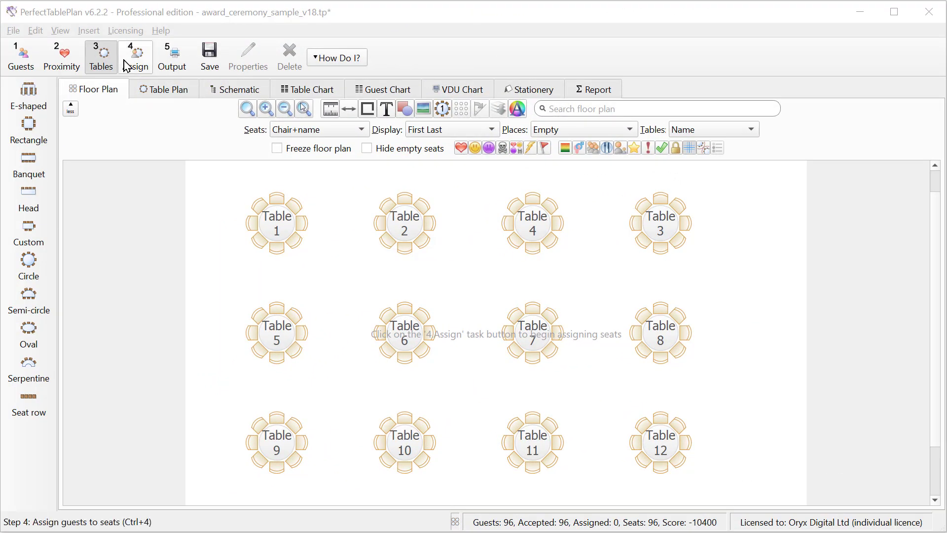
# Step: In the Assign pane, drop the Adams couple on Table 1 and auto assign the remaining guests
pyautogui.click(135, 56)
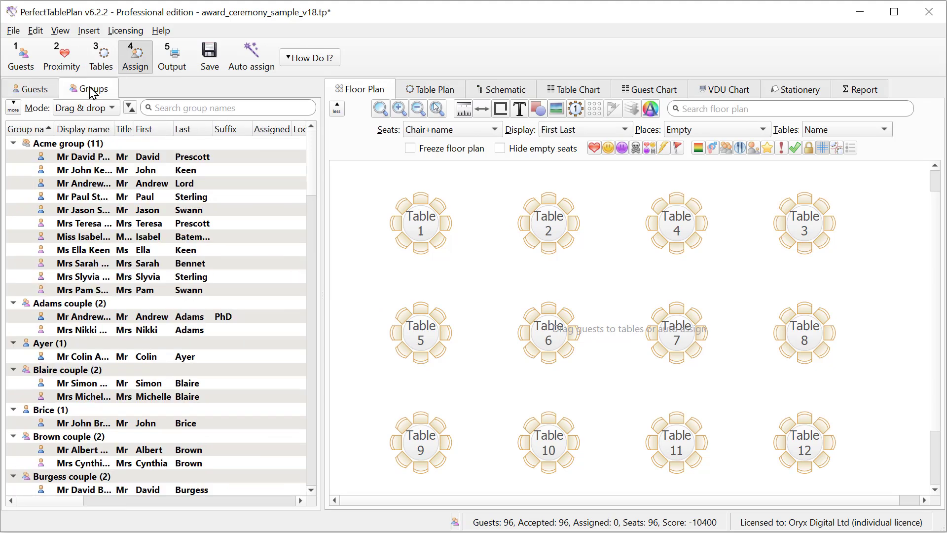
pyautogui.click(68, 303)
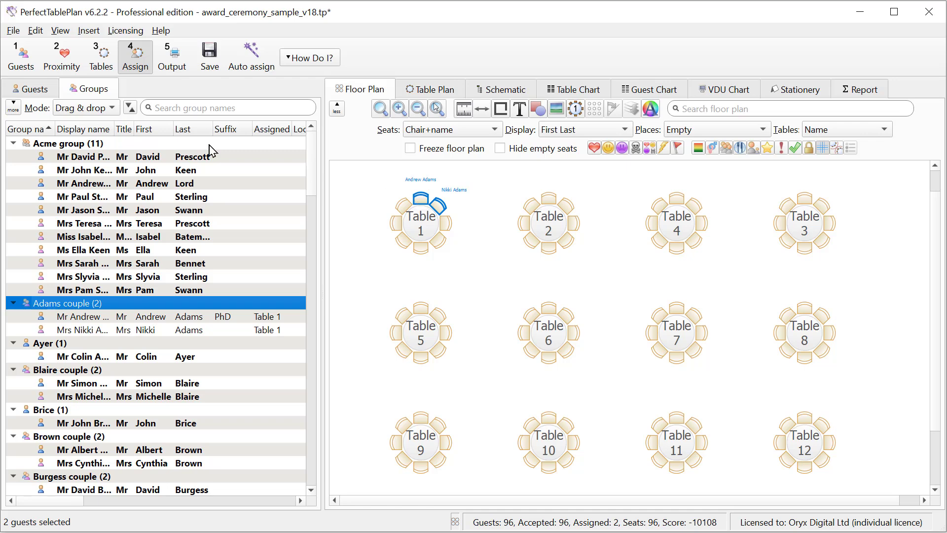
pyautogui.click(61, 56)
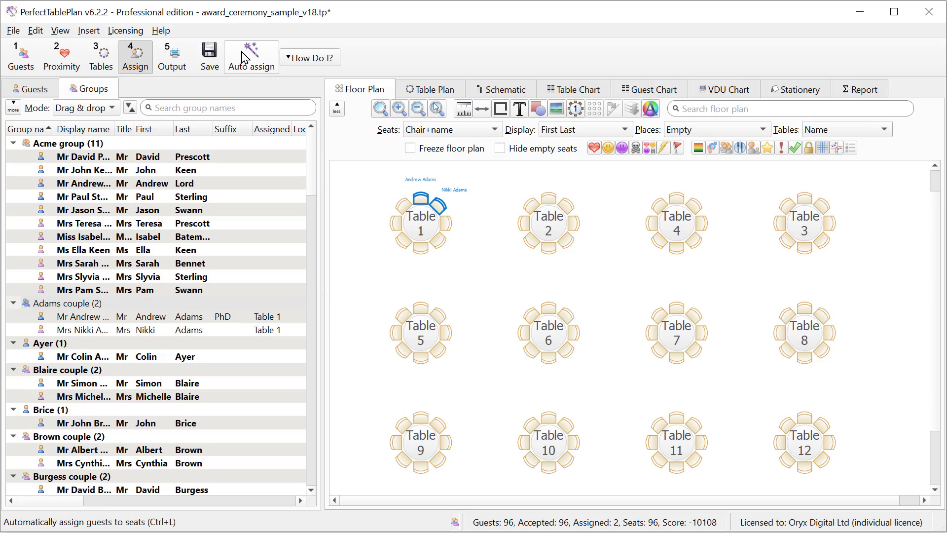
pyautogui.click(251, 55)
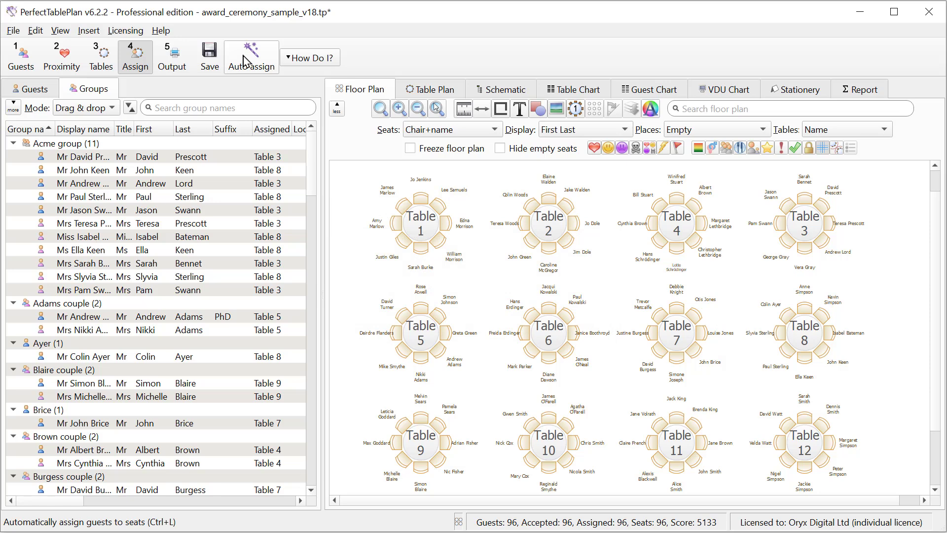
pyautogui.click(100, 56)
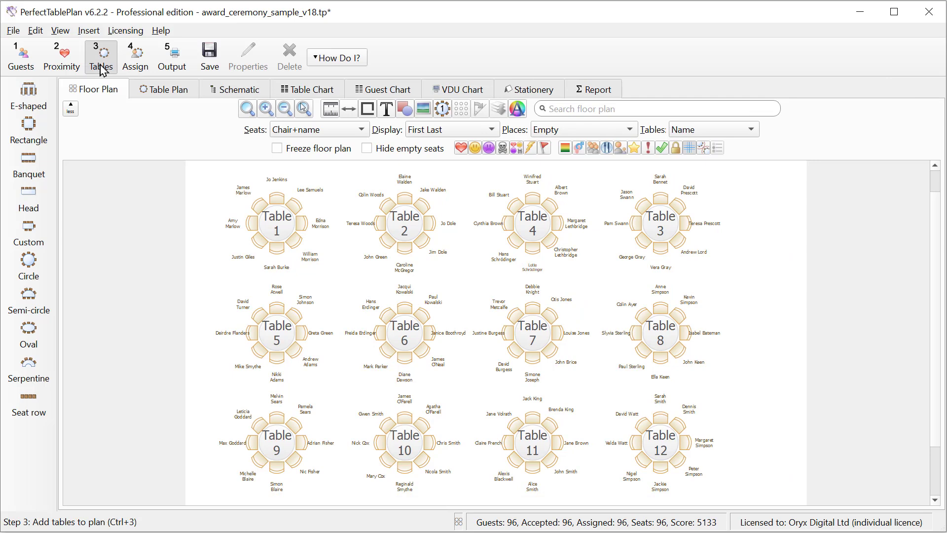
pyautogui.moveTo(275, 203)
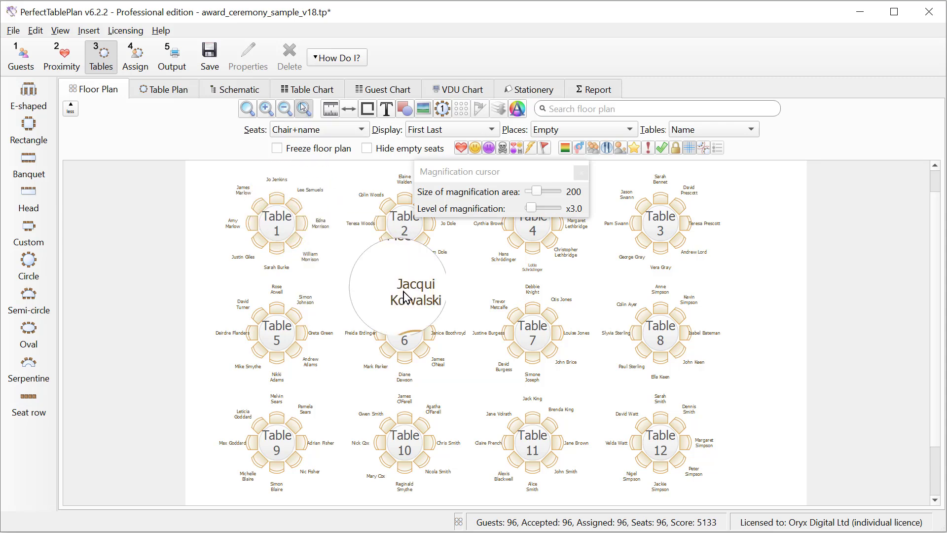
pyautogui.moveTo(432, 312)
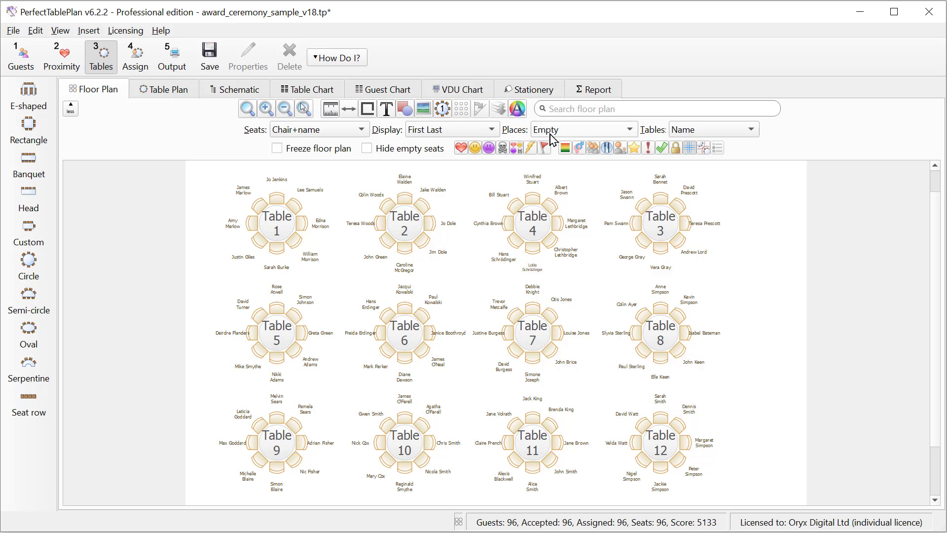
pyautogui.click(574, 147)
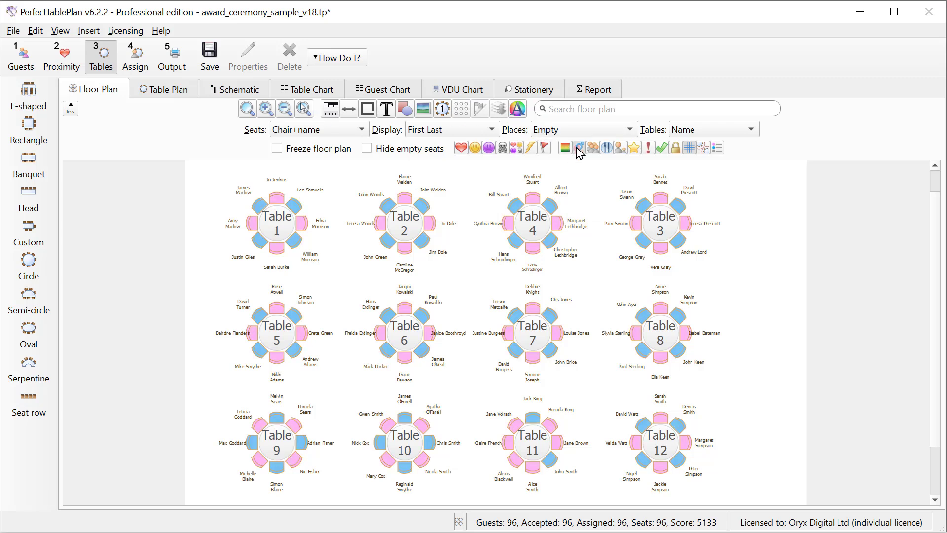
pyautogui.click(498, 195)
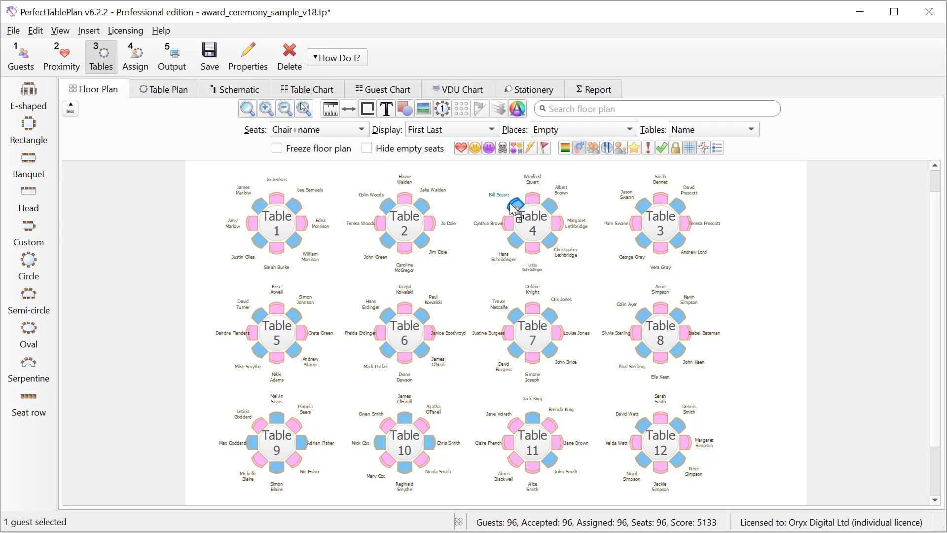
pyautogui.click(171, 56)
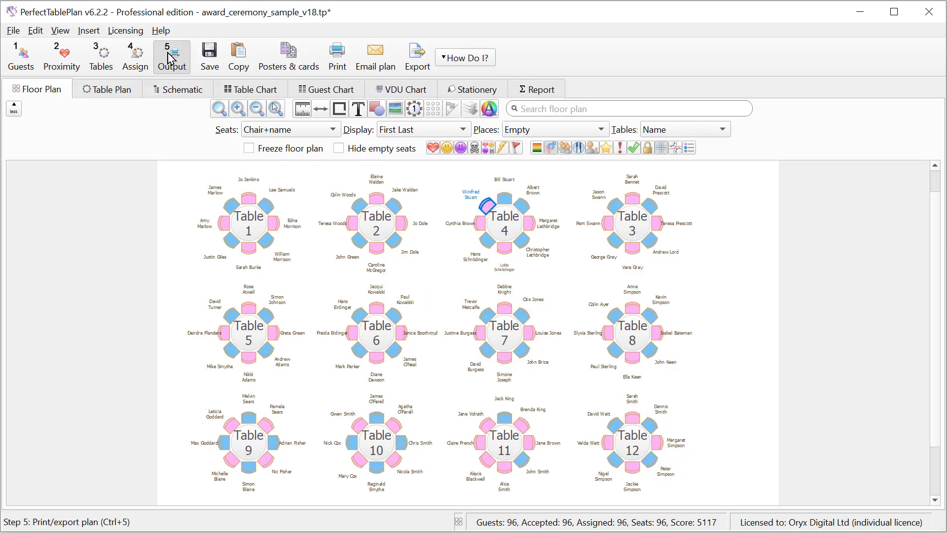
pyautogui.moveTo(337, 49)
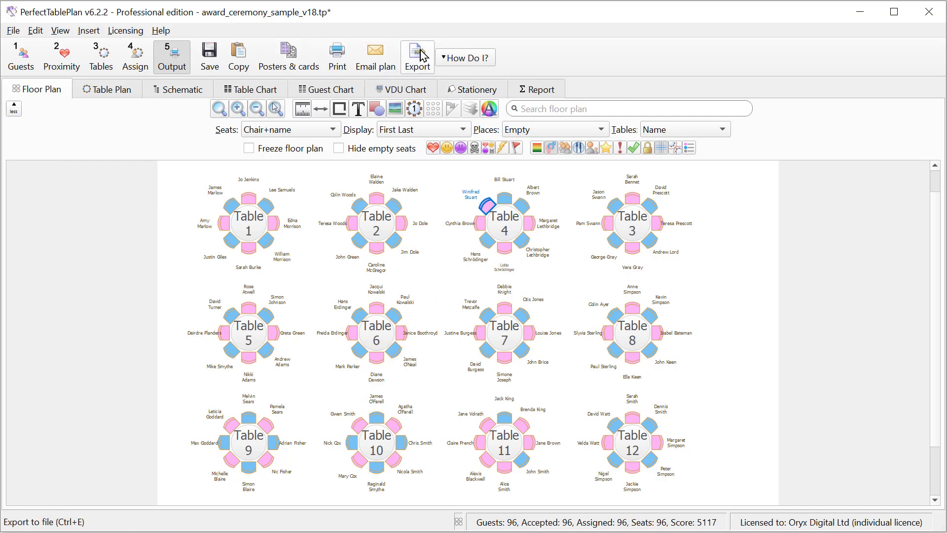
# Step: View the Export options without exporting, then bring up the How Do I? help topics
pyautogui.click(417, 54)
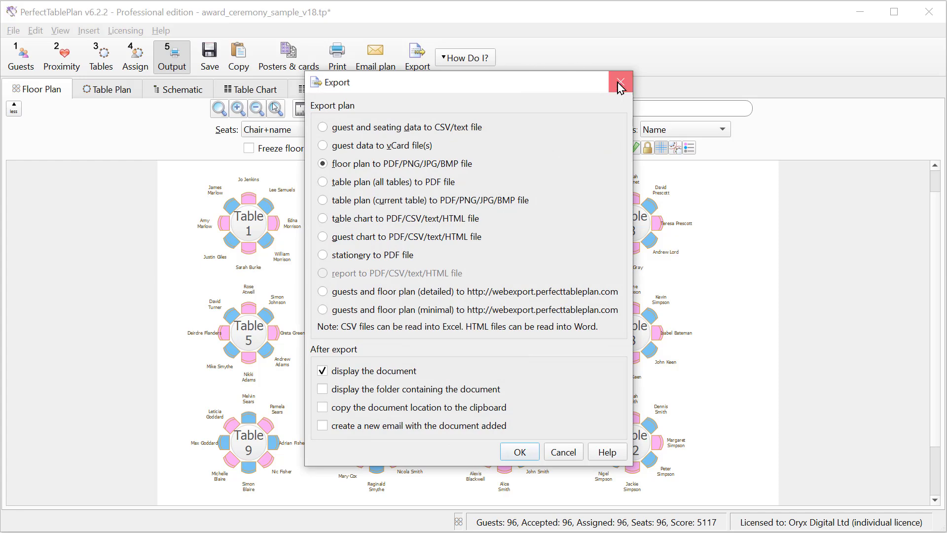
pyautogui.click(618, 83)
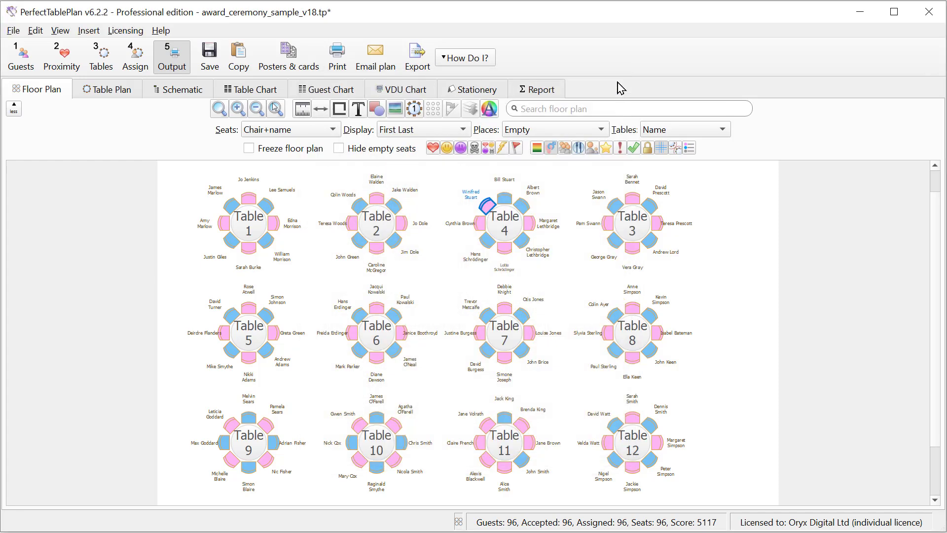
pyautogui.click(465, 57)
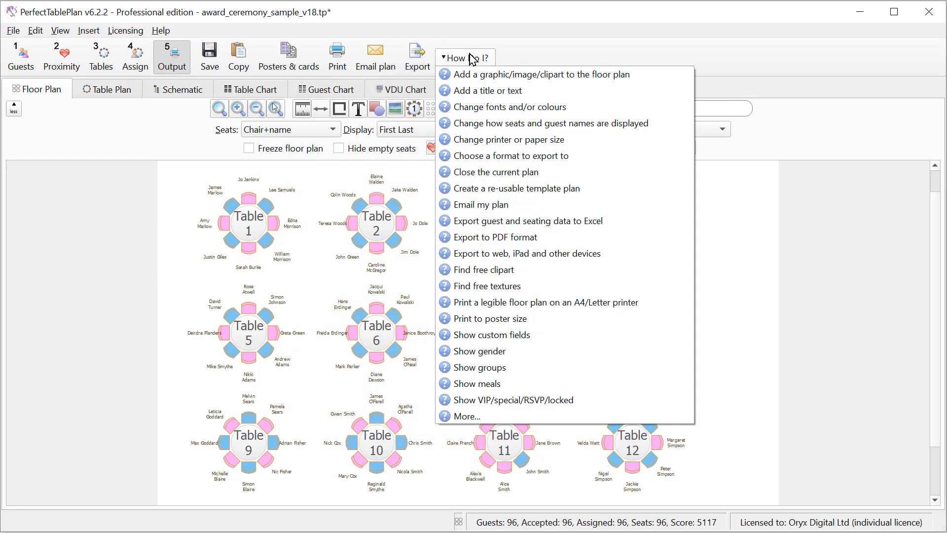